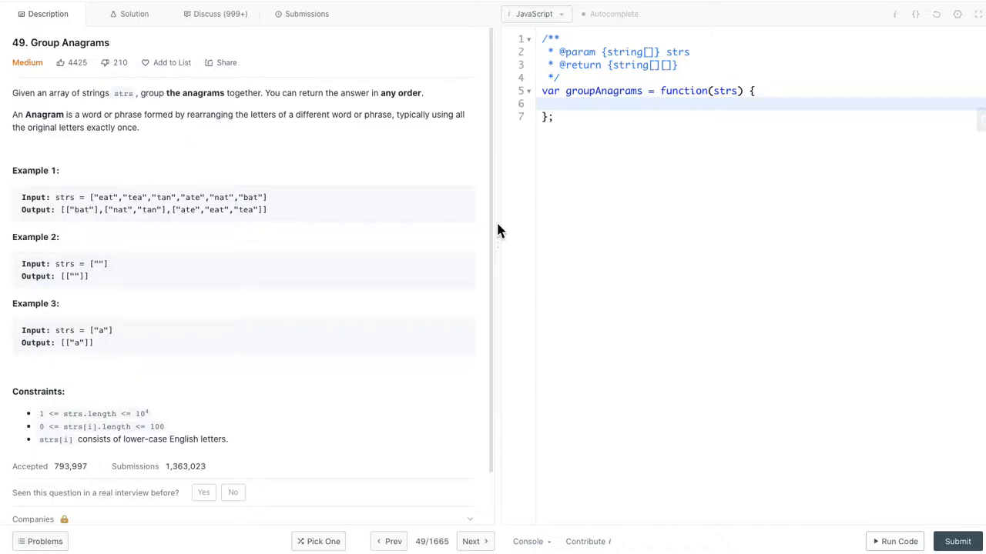
mouse_move(185, 216)
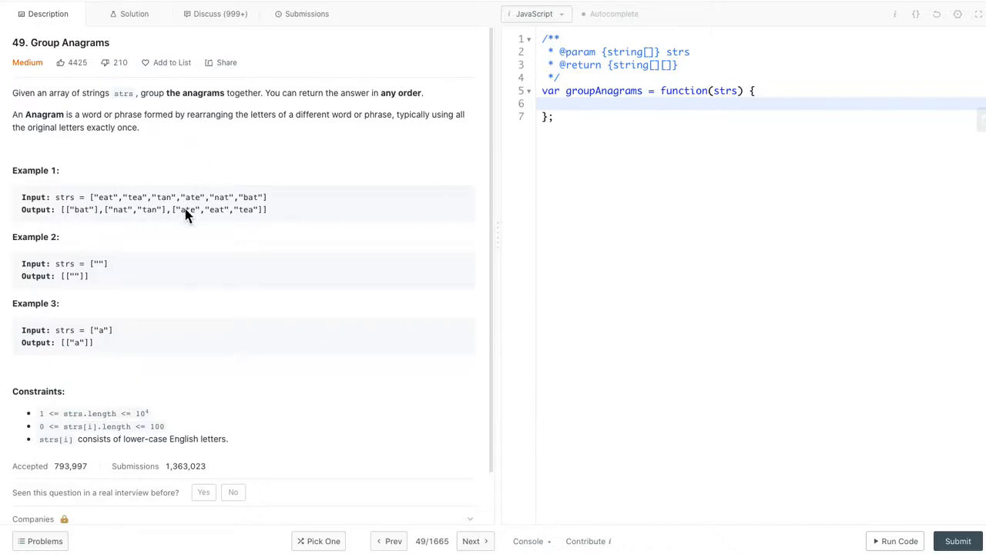
mouse_move(267, 217)
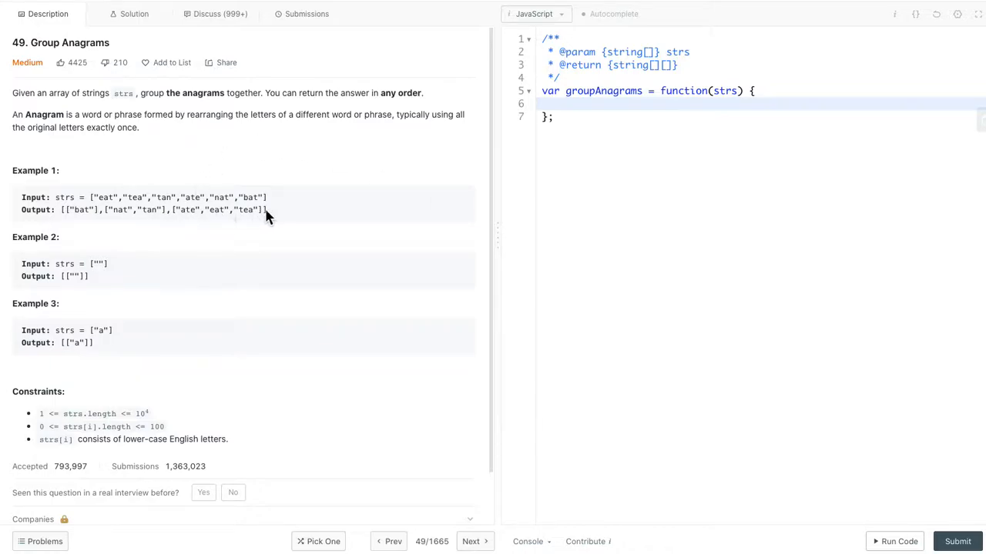
mouse_move(119, 228)
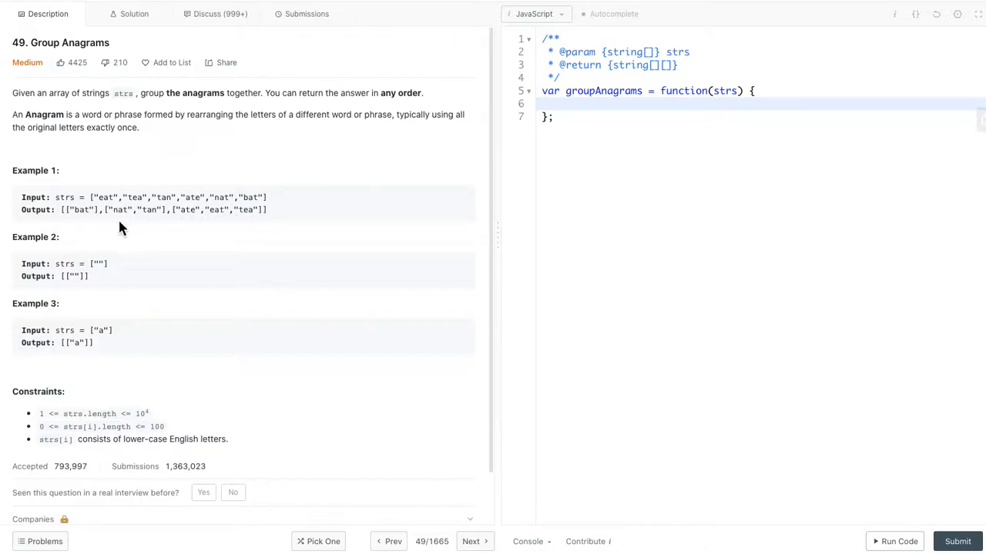
mouse_move(154, 218)
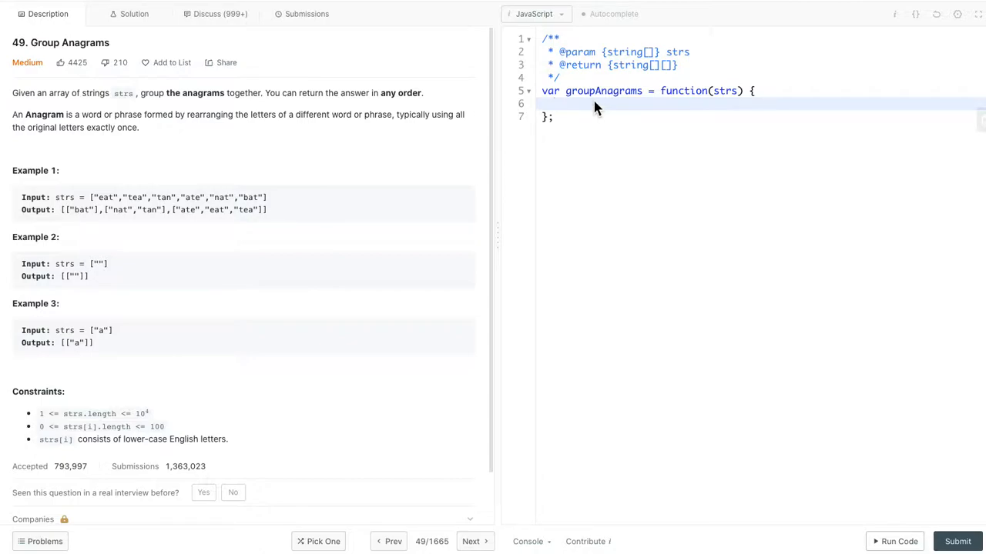
Declare const map={} and open a for (const s of strs) loop.
type("const map=")
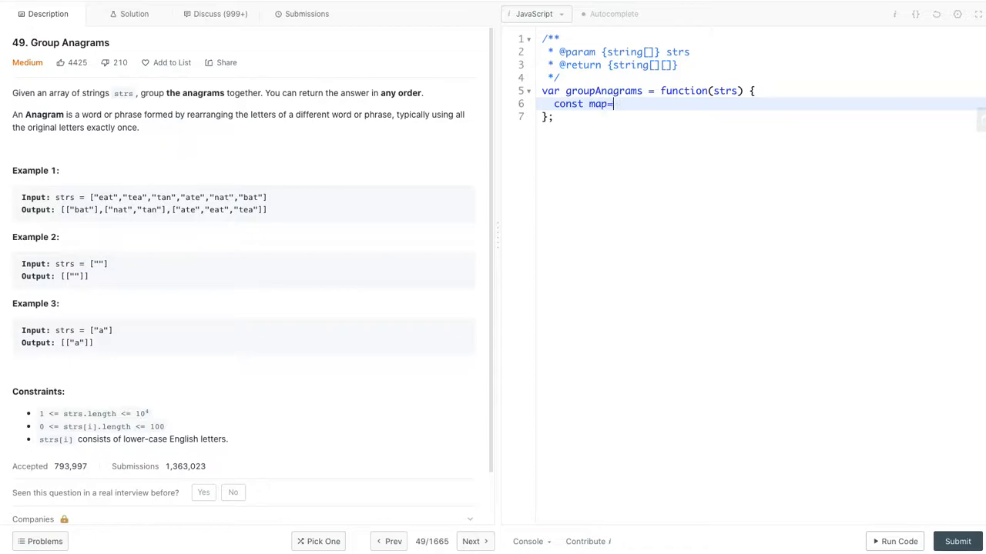
type("{};")
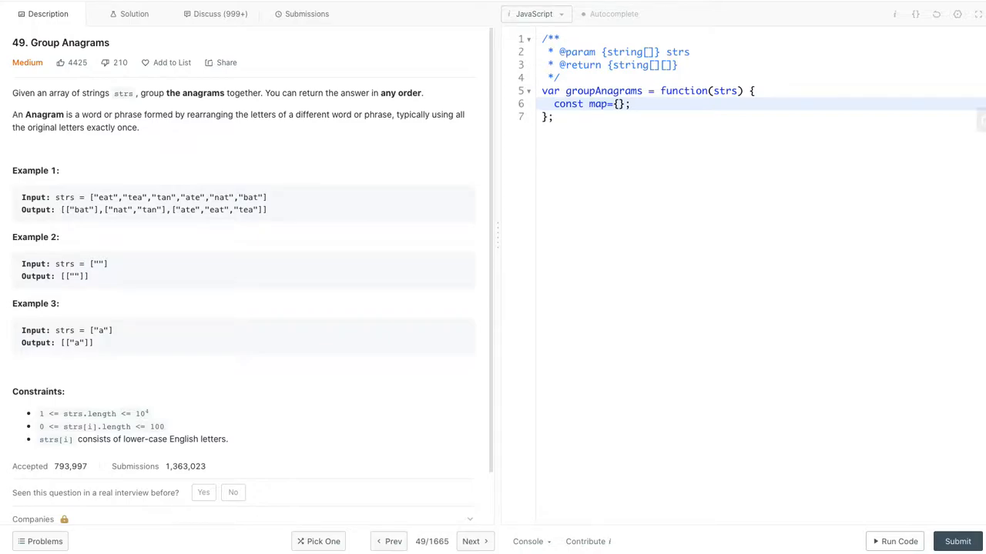
type("fo")
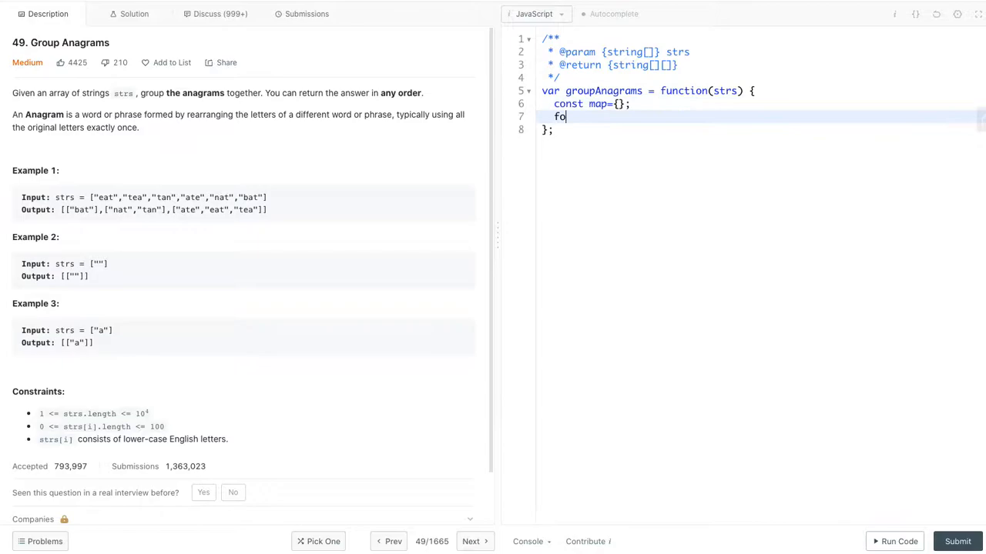
type("r(")
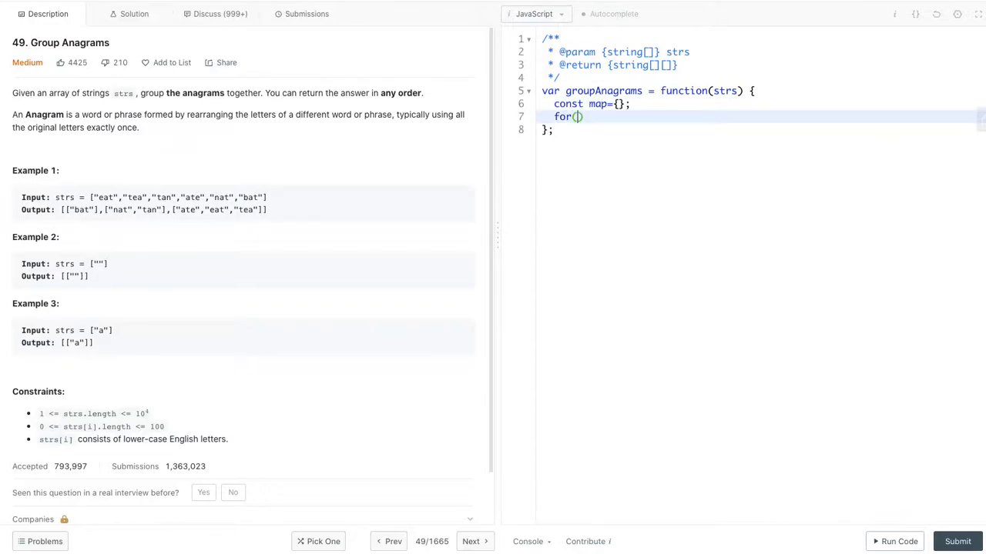
type("const s of")
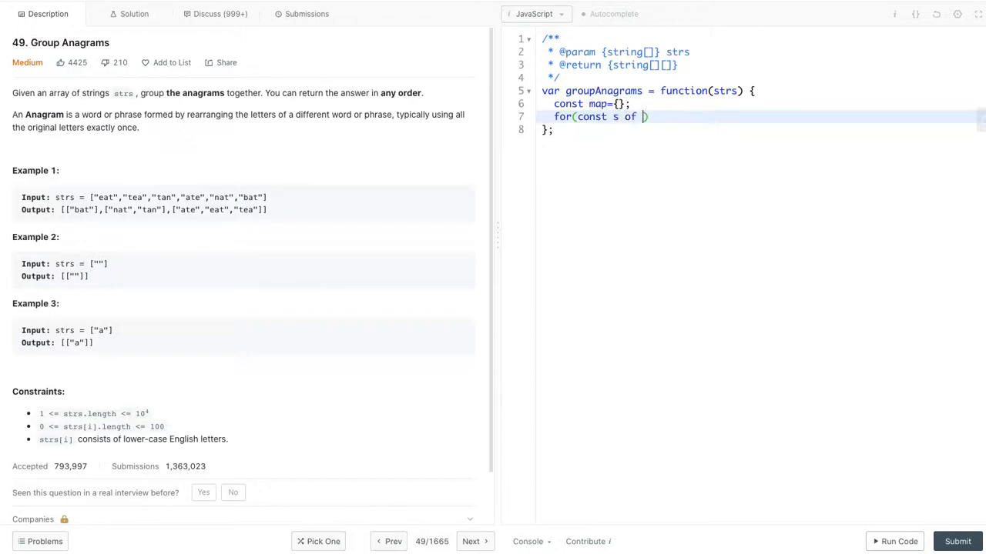
type("strs) {")
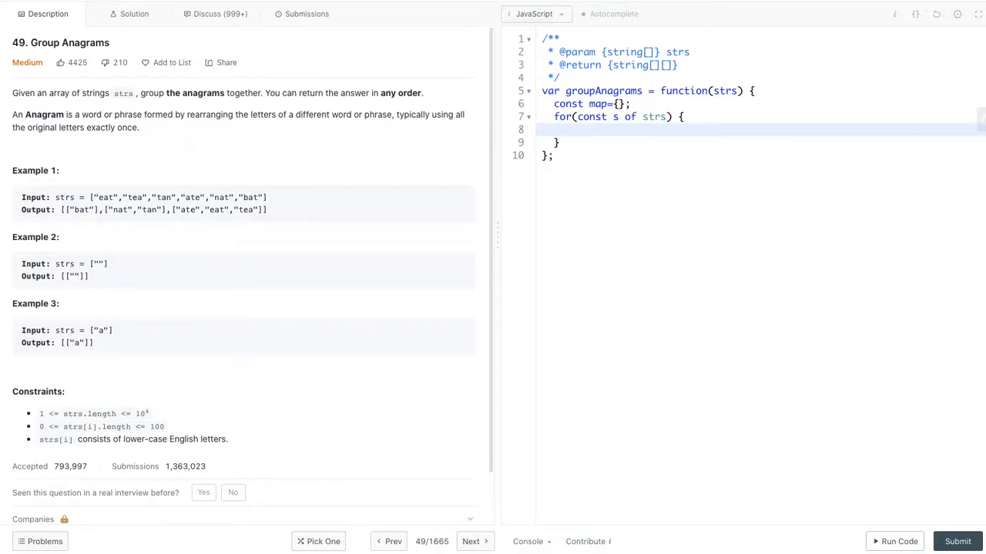
Set const key=s.split('').sort().join('') inside the loop.
type("const")
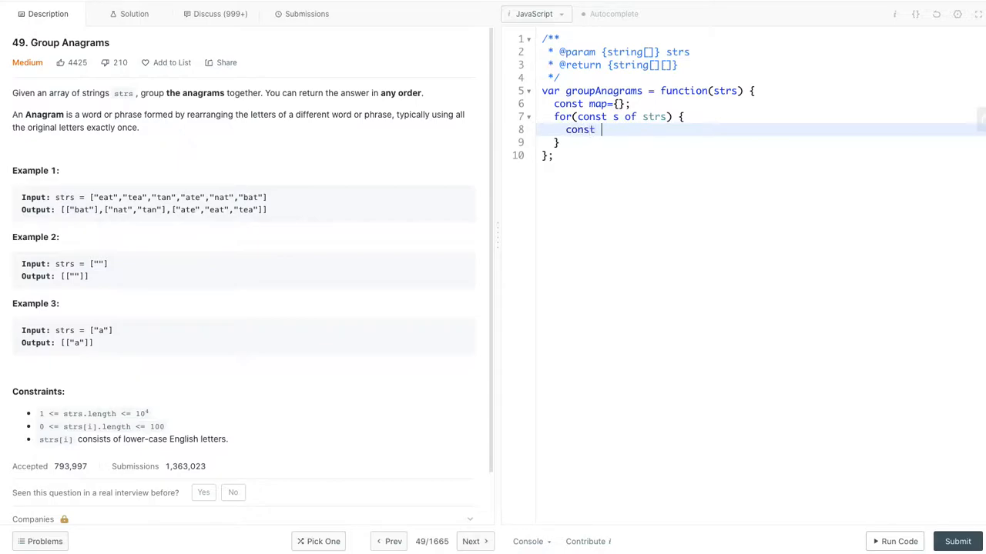
type("key=s.")
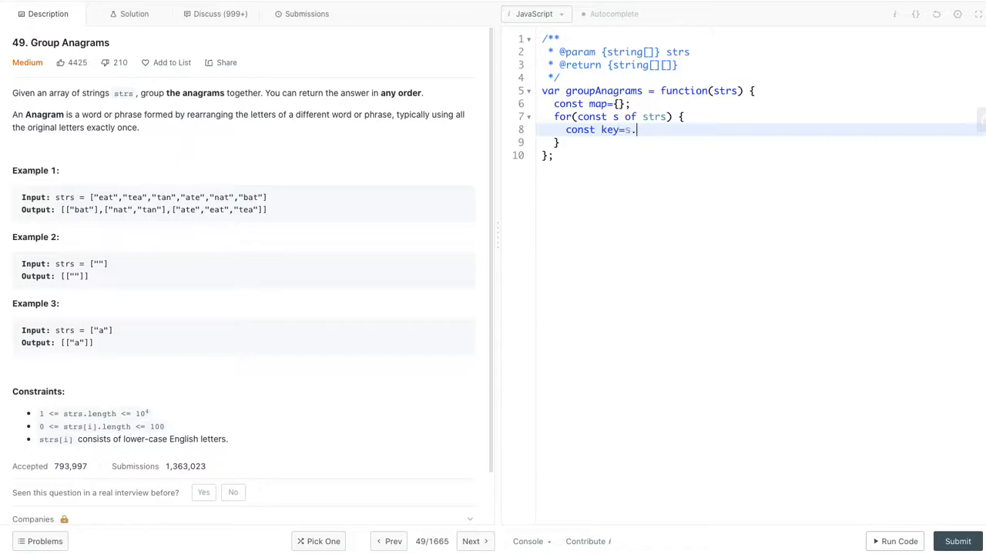
type("split()")
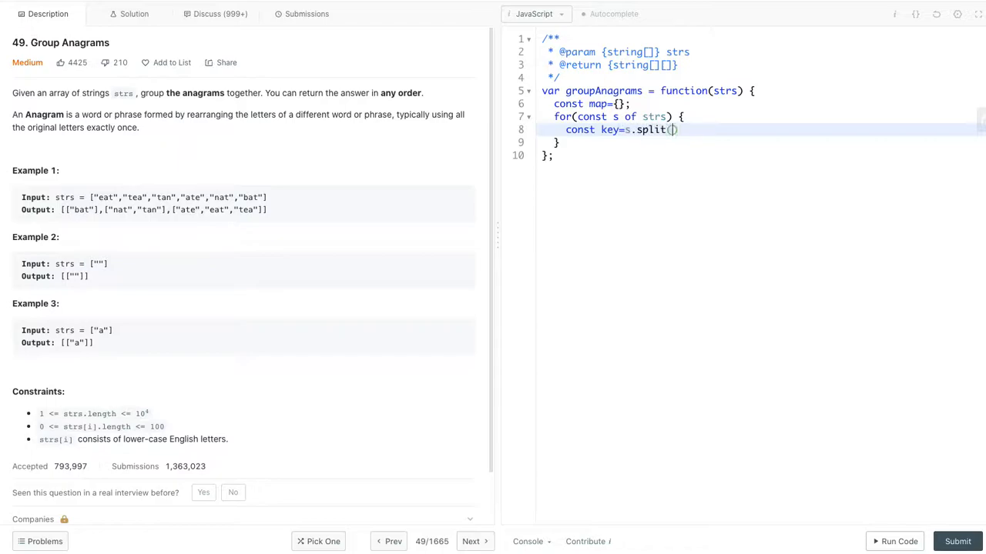
type("''")
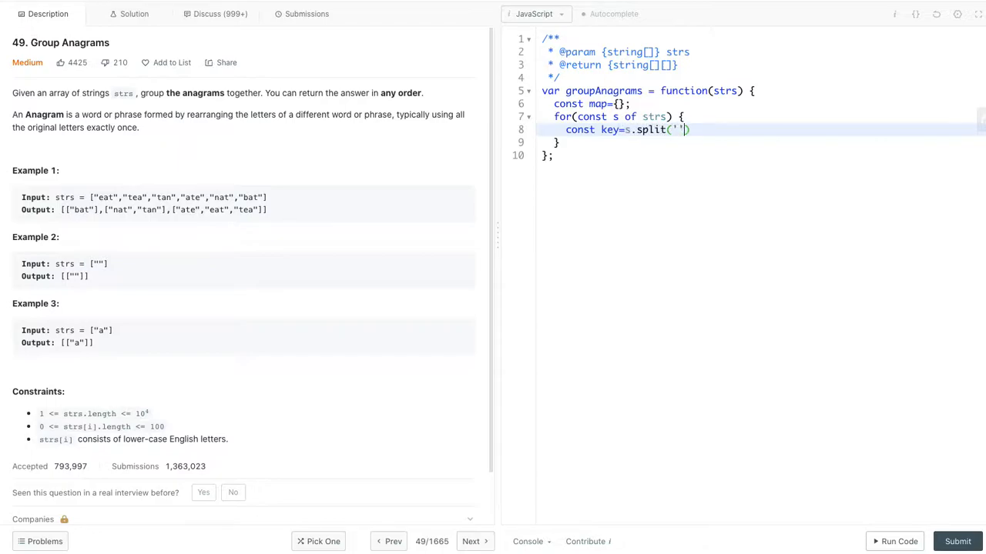
type(".sort")
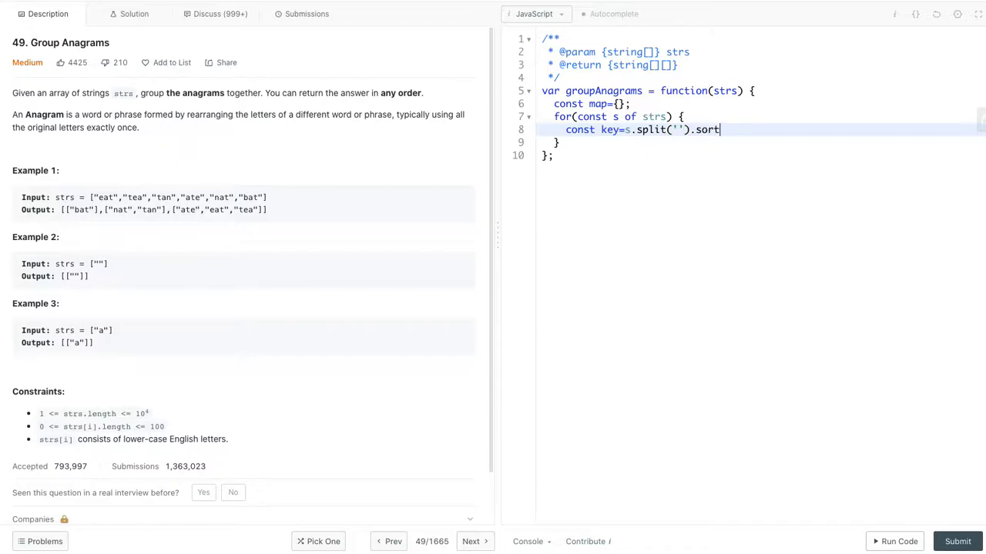
type("().")
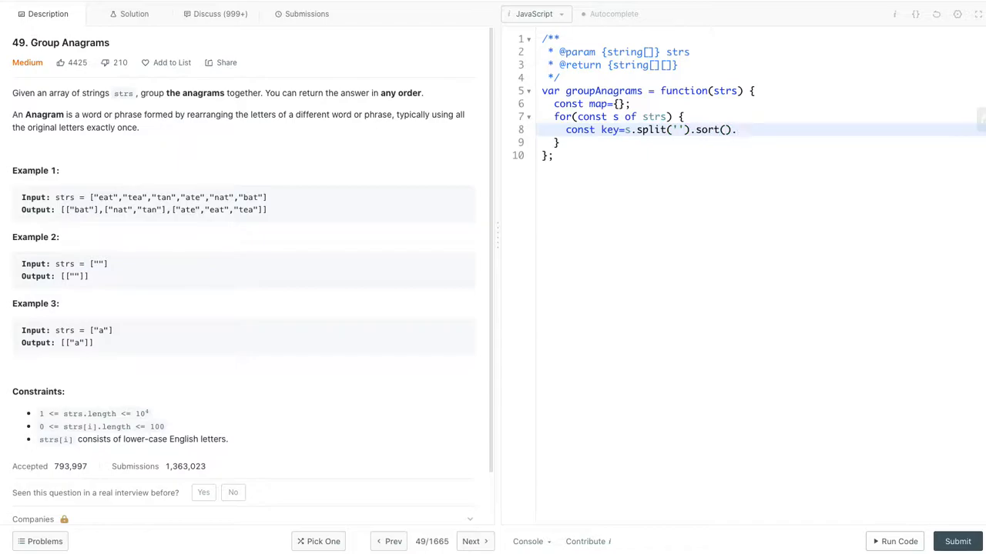
type(".join('');")
type("if")
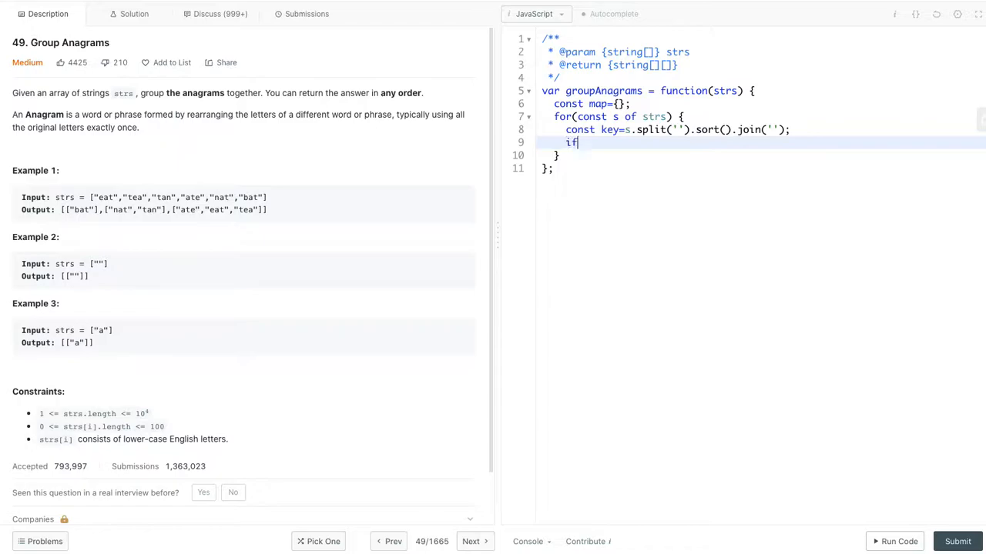
Push s onto map[key] when present, otherwise set map[key]=[s].
type("(map[k])")
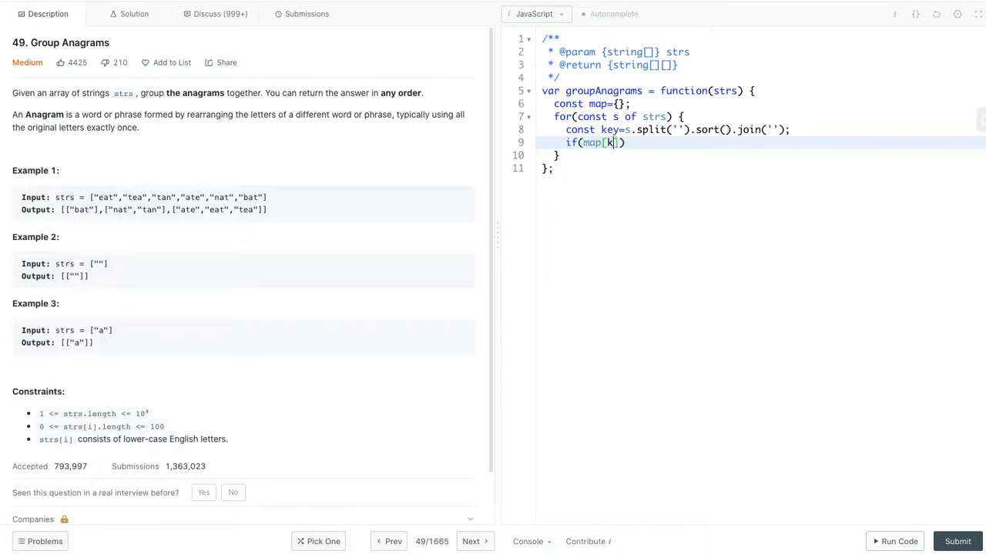
type("ey]")
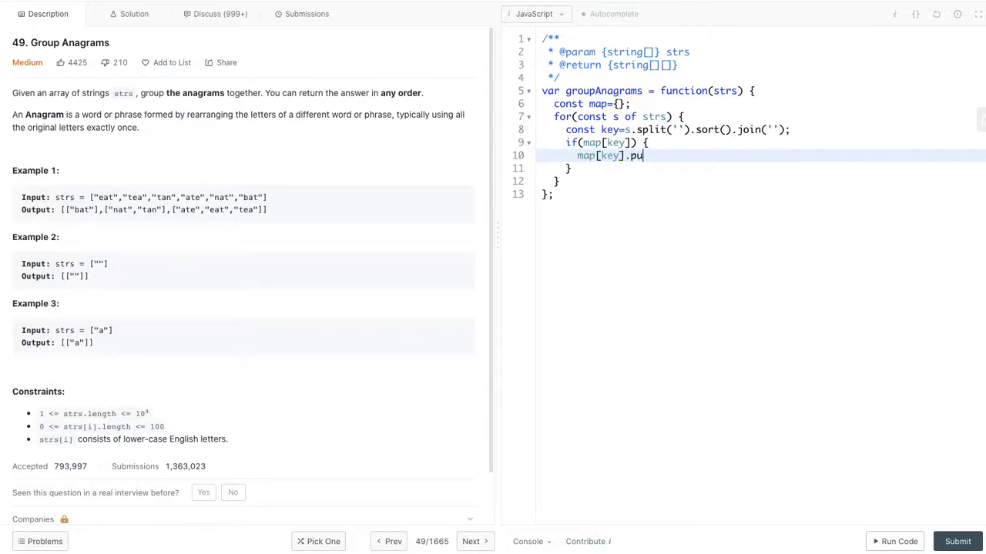
type("sh(s);")
type("m")
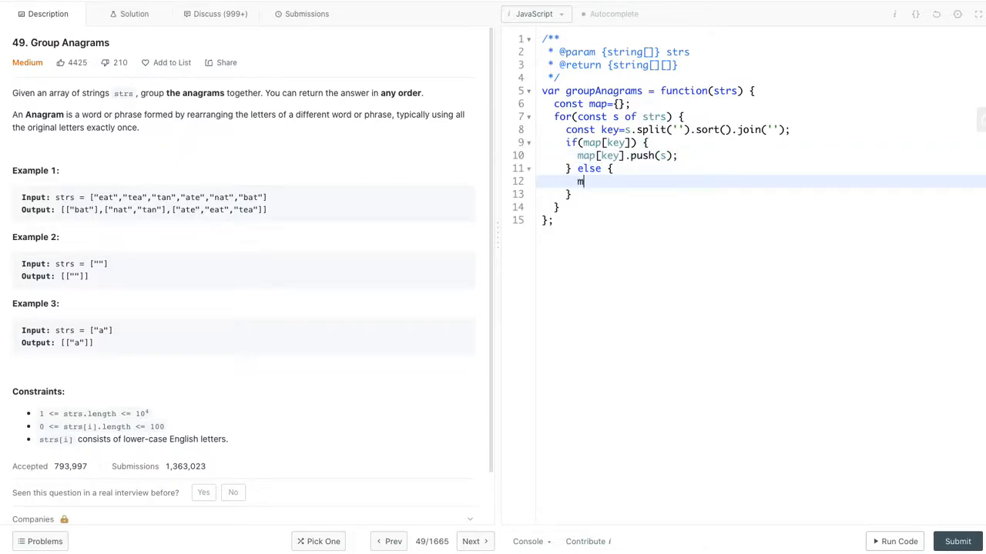
type("ap[key]")
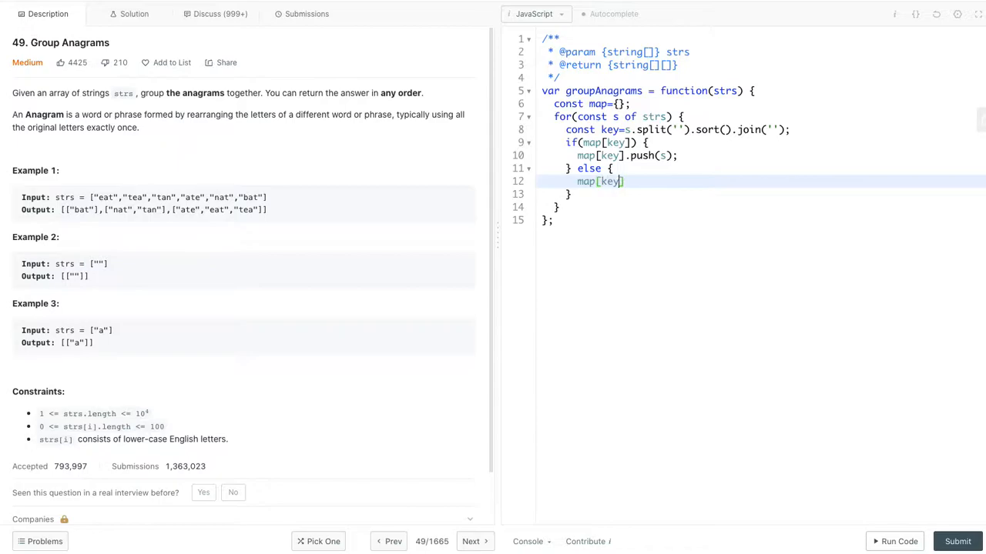
type("=")
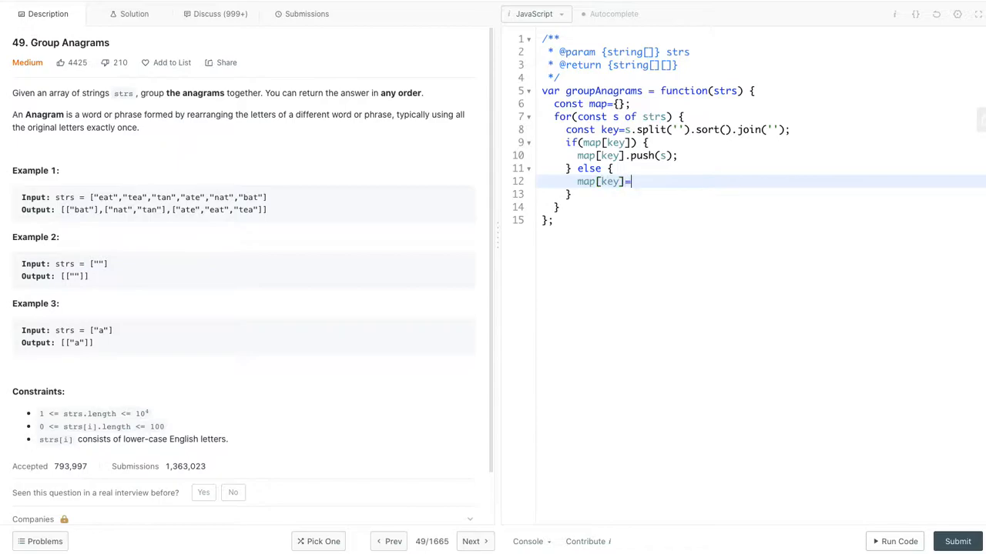
type("[s];")
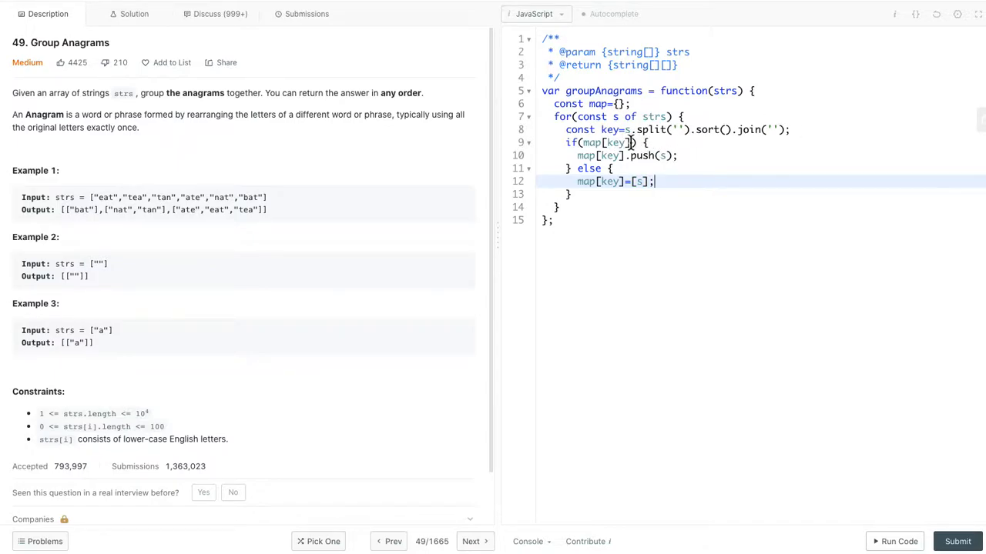
mouse_move(624, 130)
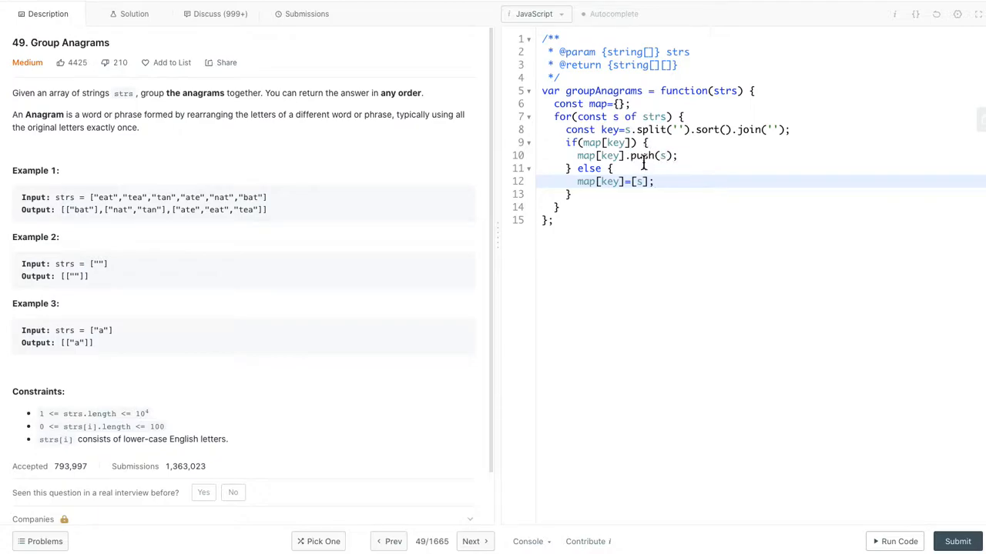
mouse_move(618, 194)
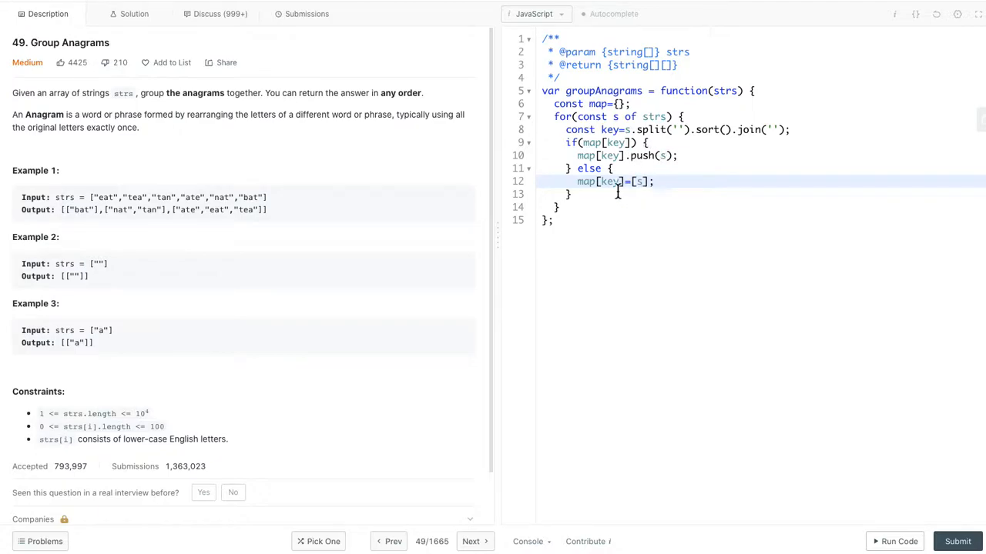
mouse_move(605, 193)
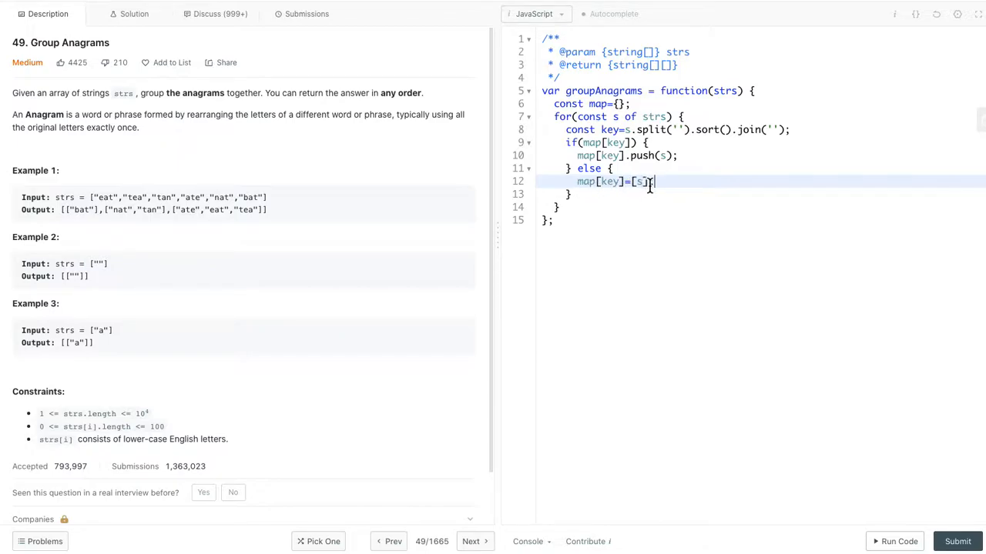
type(";")
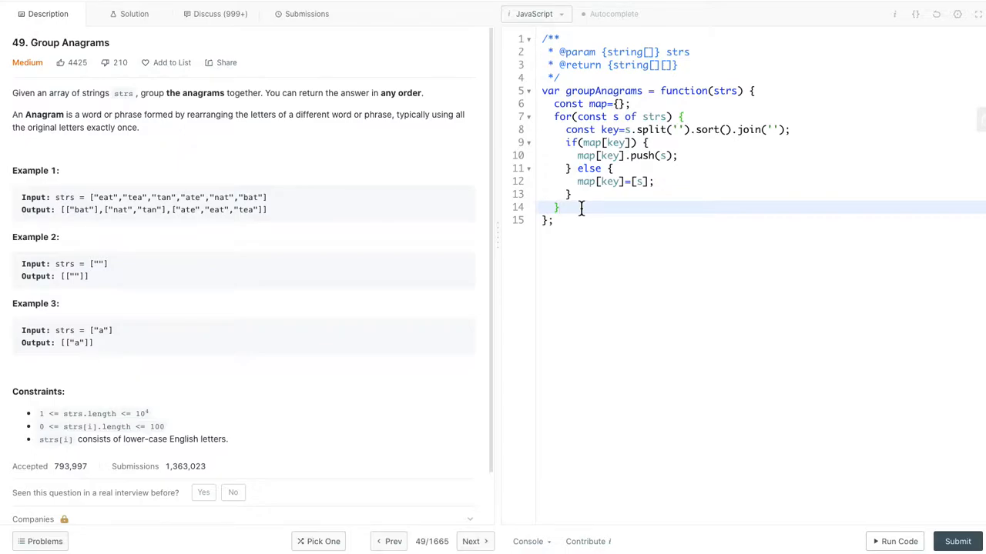
Return Object.values(map) and submit, getting Accepted at 136 ms and 49.8 MB.
type("ret")
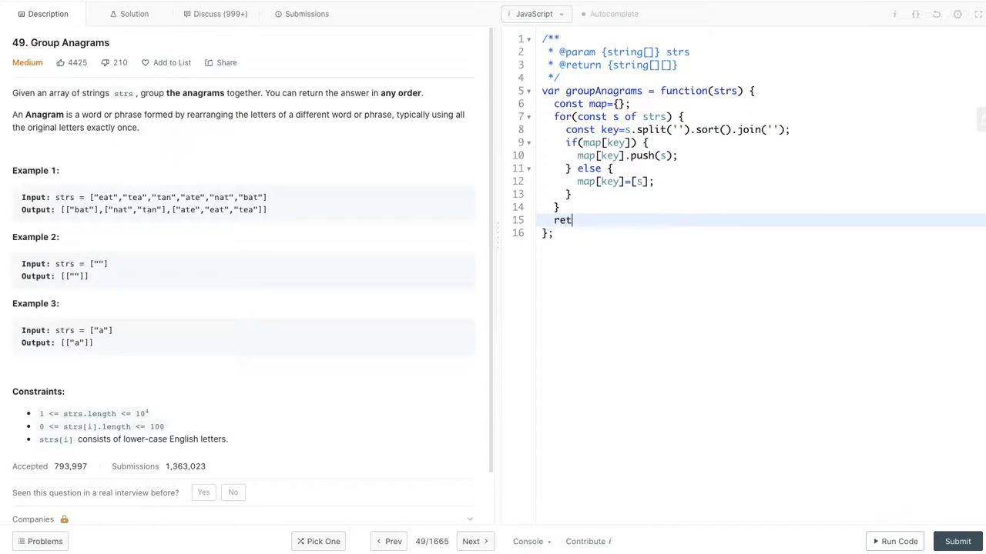
type("urn Object")
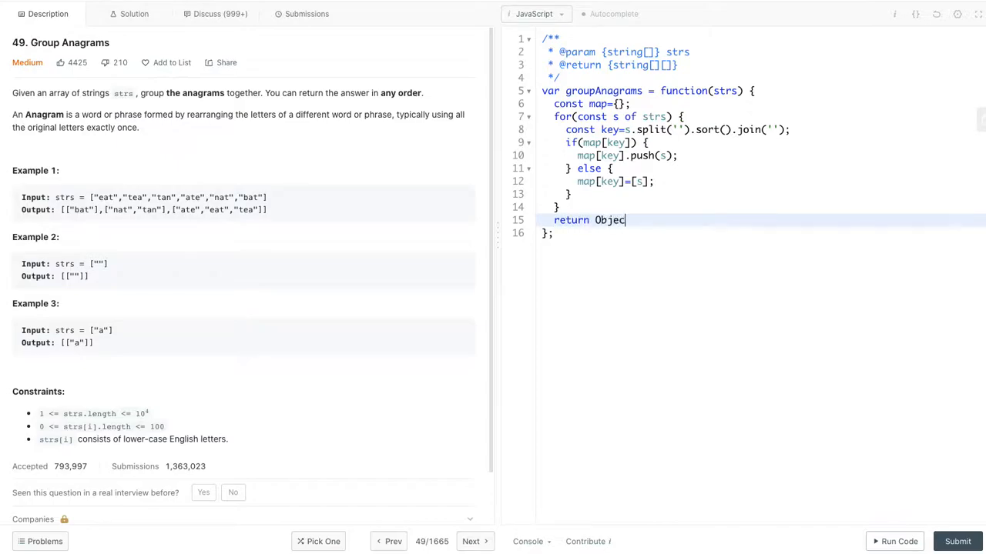
type("t.values")
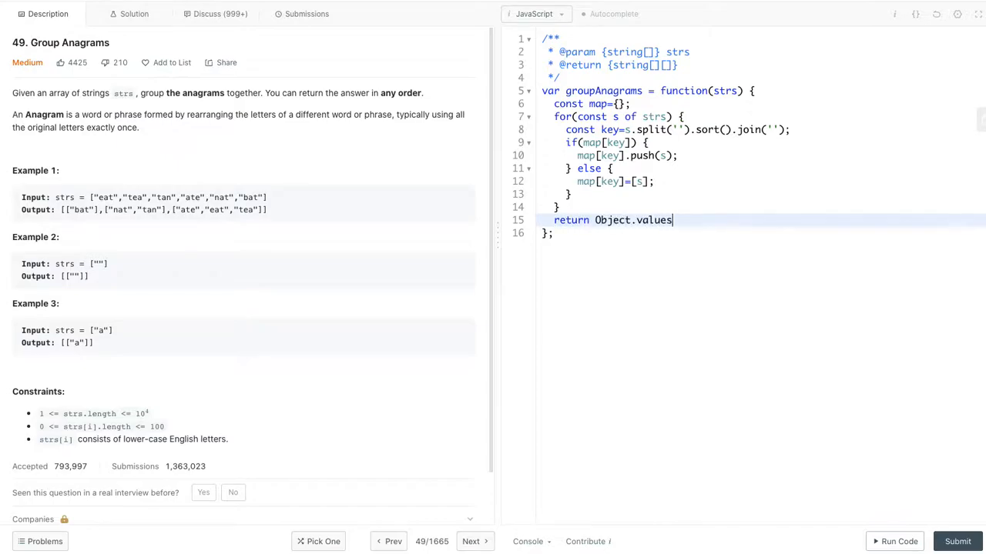
type("(map)")
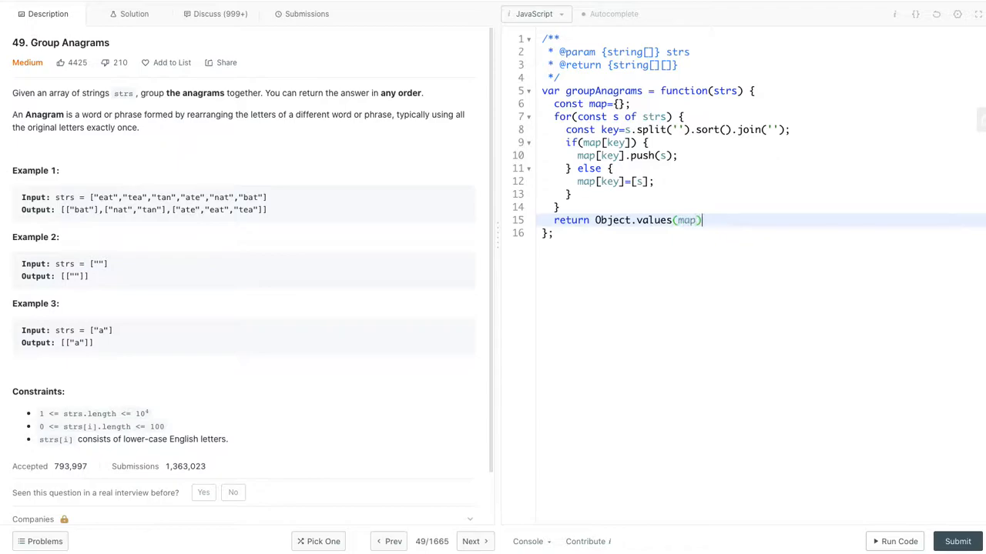
type(";")
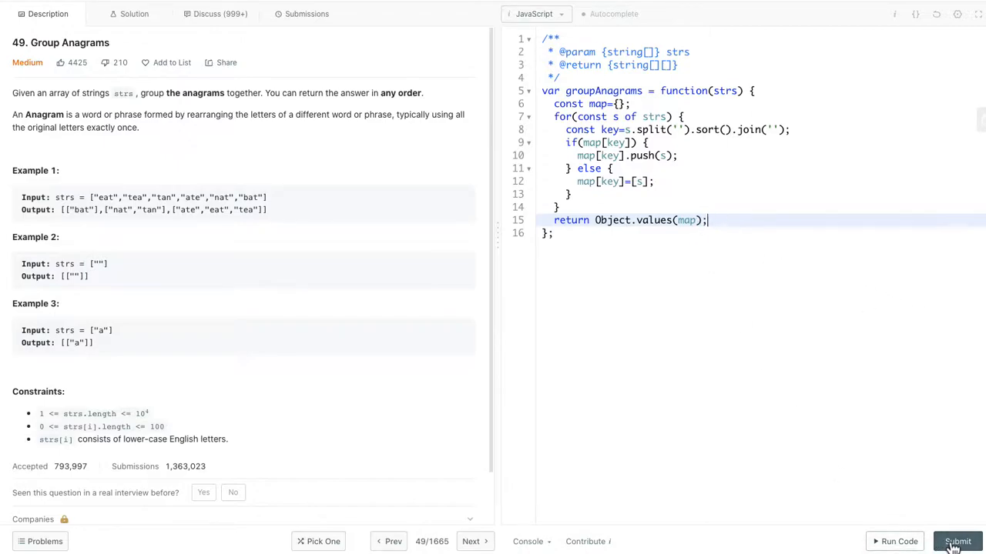
left_click(956, 541)
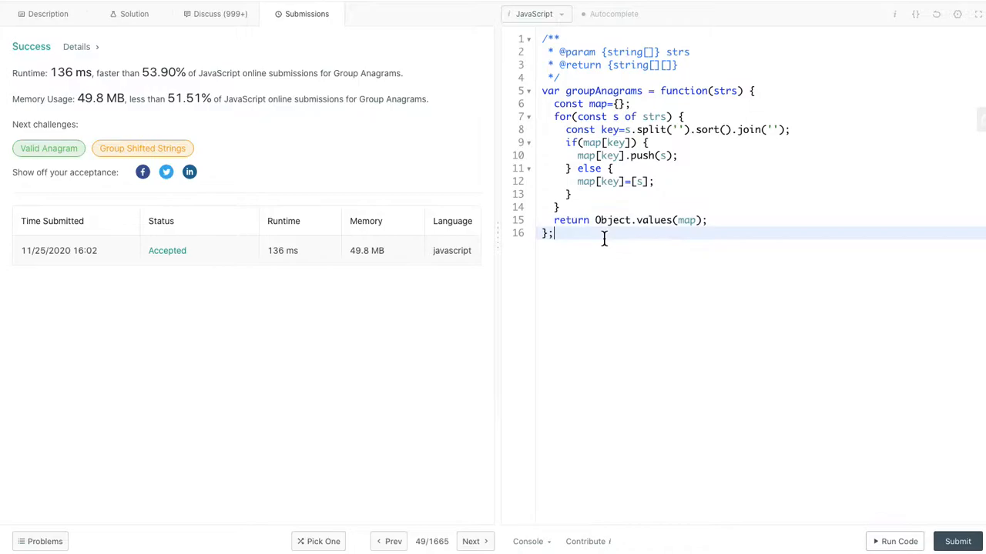
type("time")
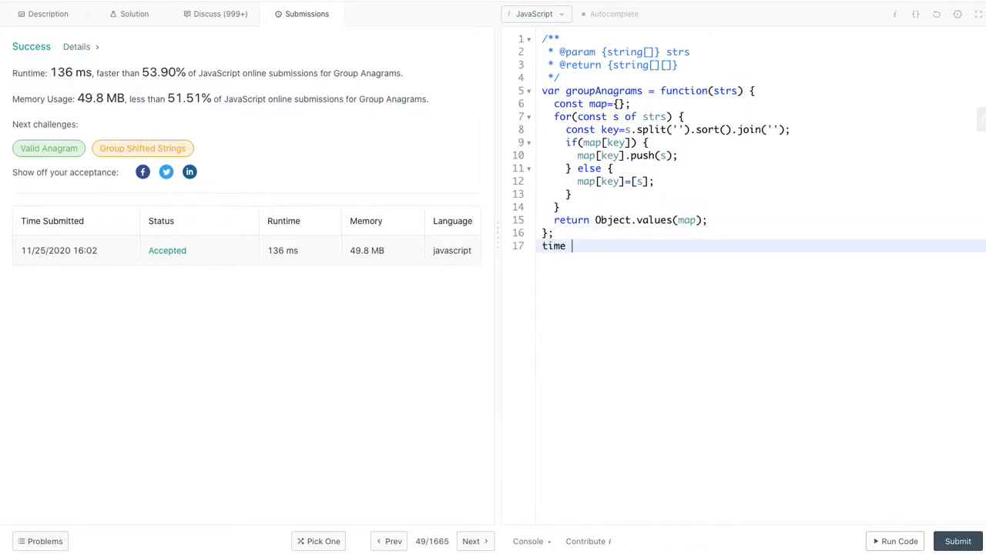
mouse_move(677, 117)
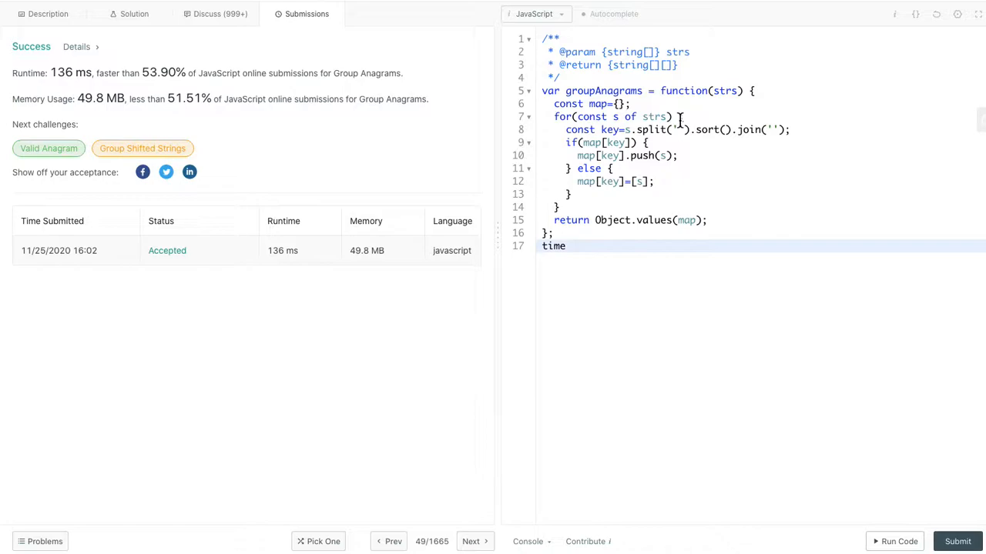
mouse_move(697, 136)
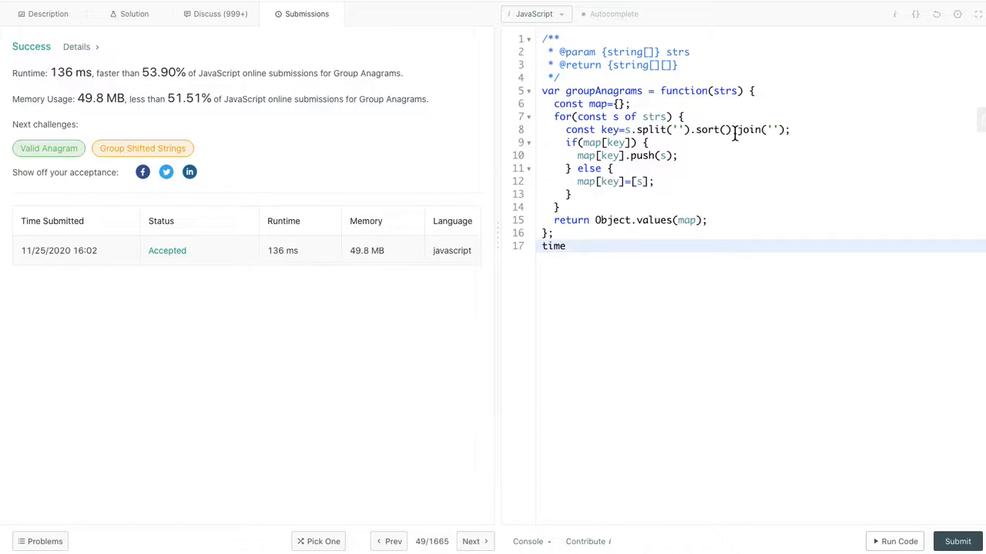
type("\" \"")
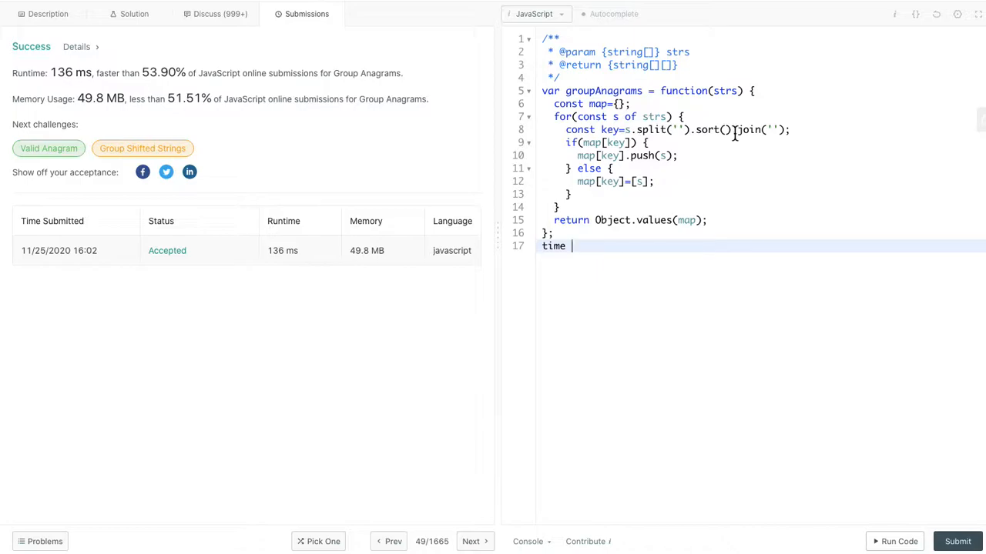
mouse_move(649, 256)
type(" O(")
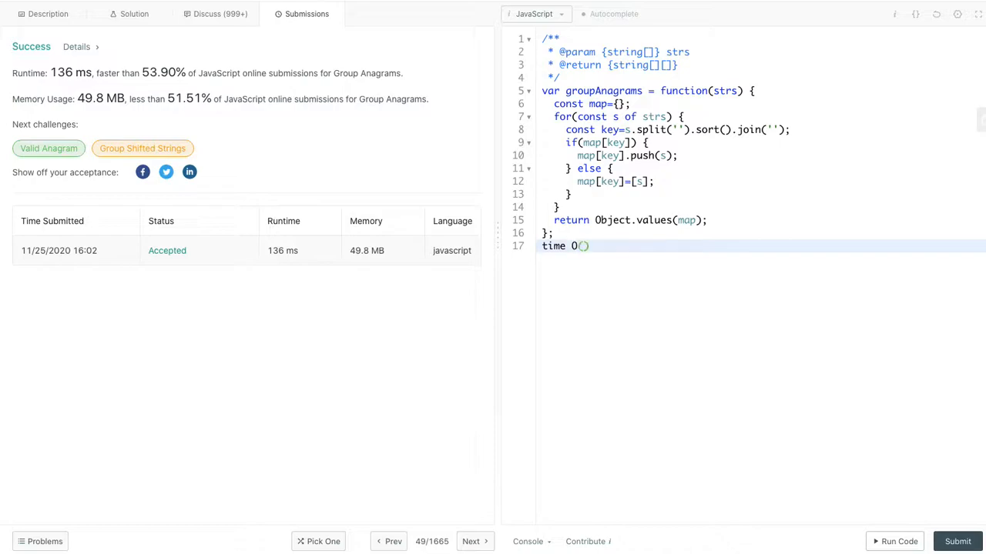
type("n*")
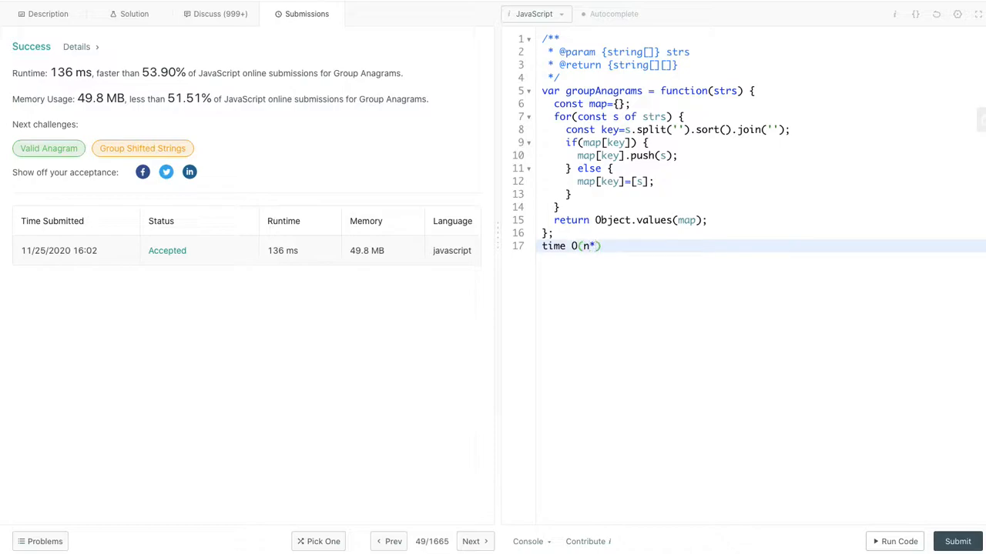
type("klogk")
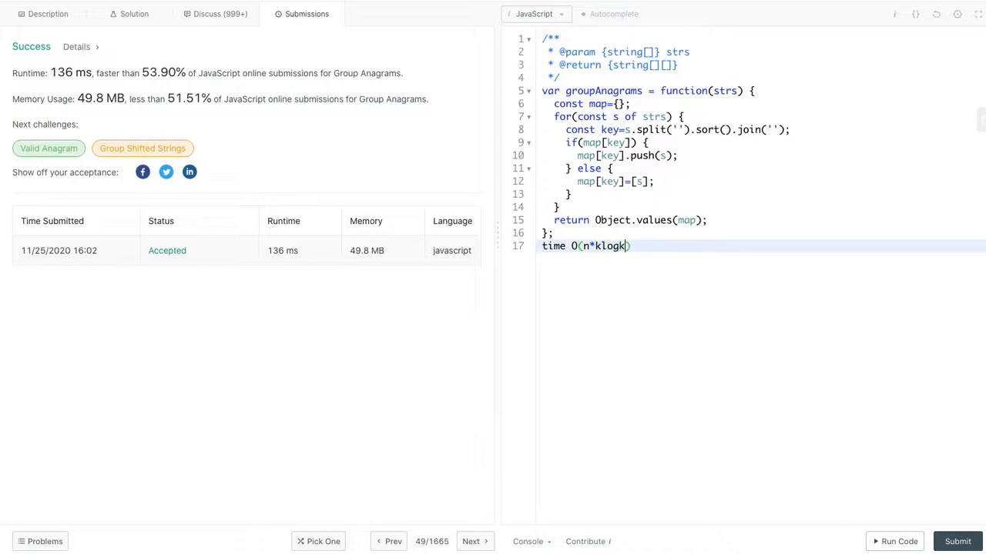
key("Enter")
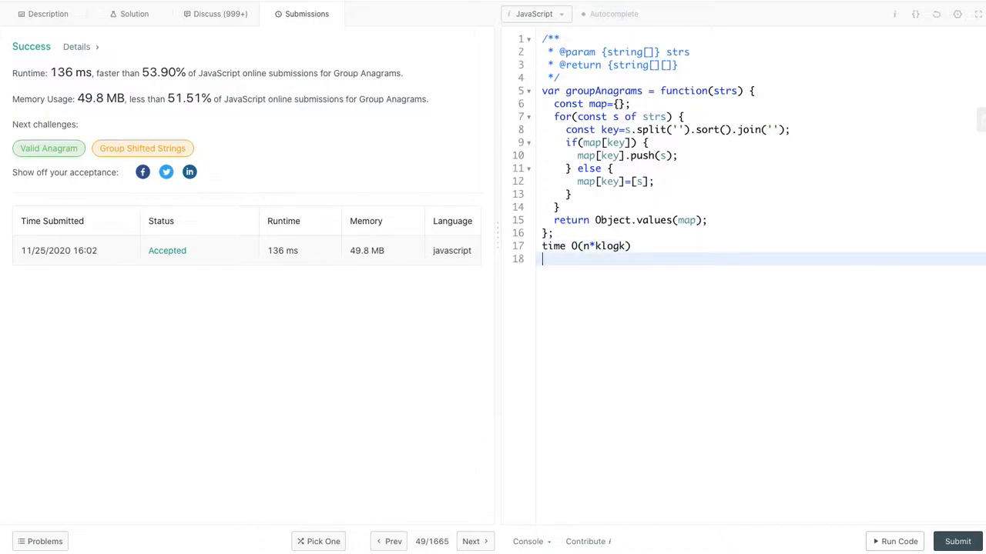
type("space")
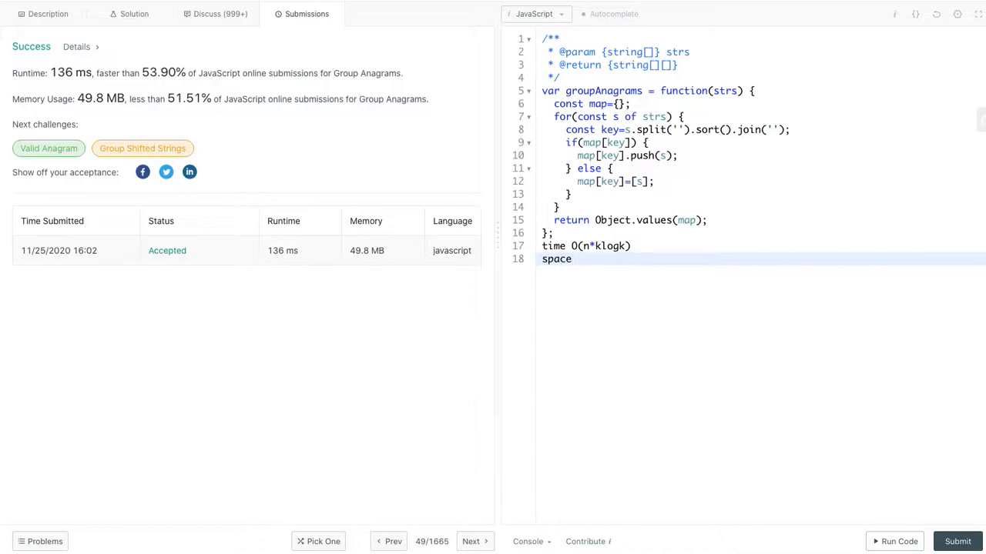
type("O(nk)")
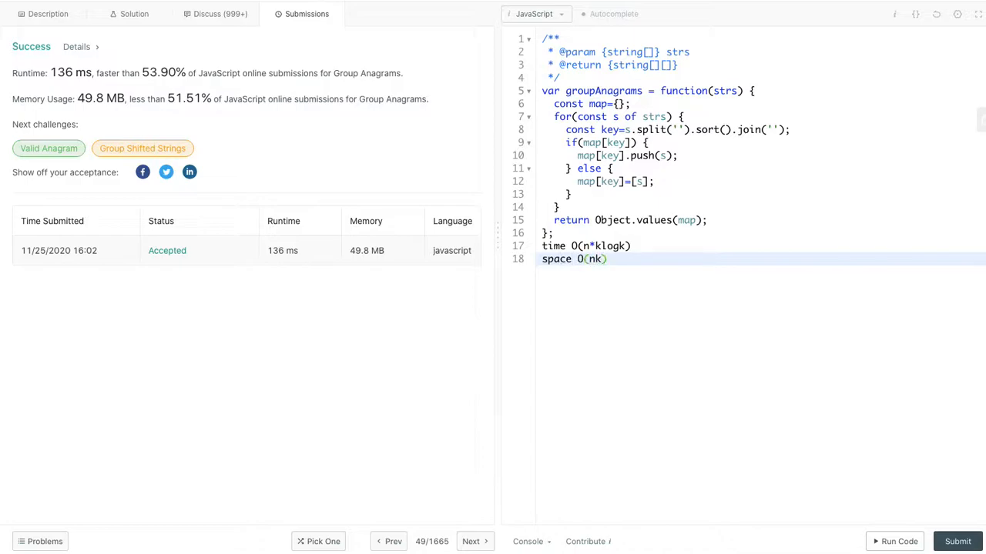
left_click(645, 245)
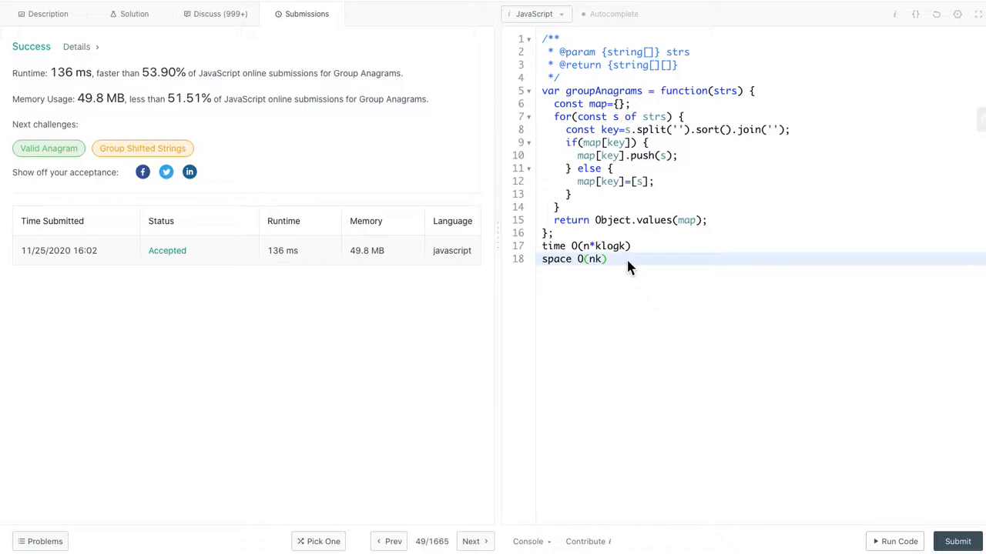
mouse_move(618, 139)
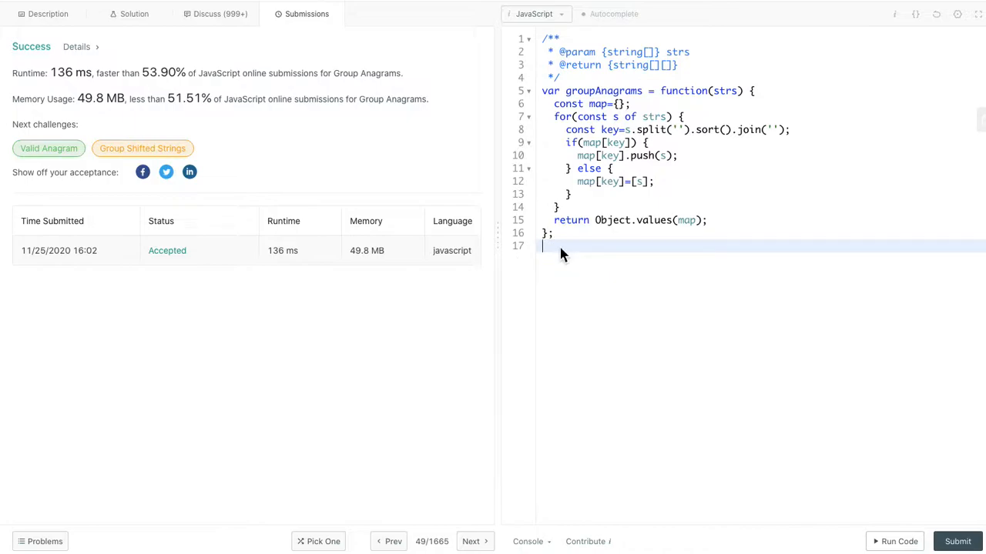
type("abc")
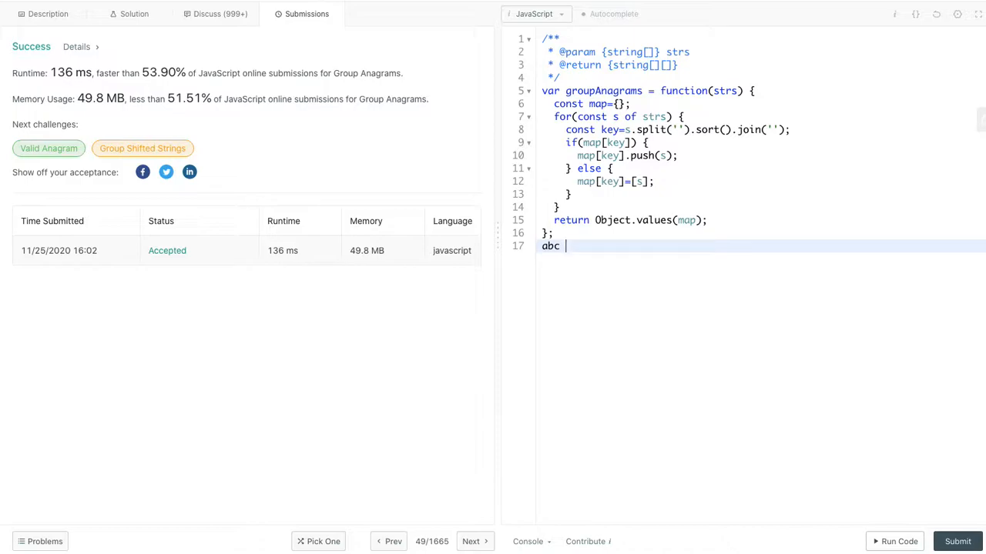
type("[")
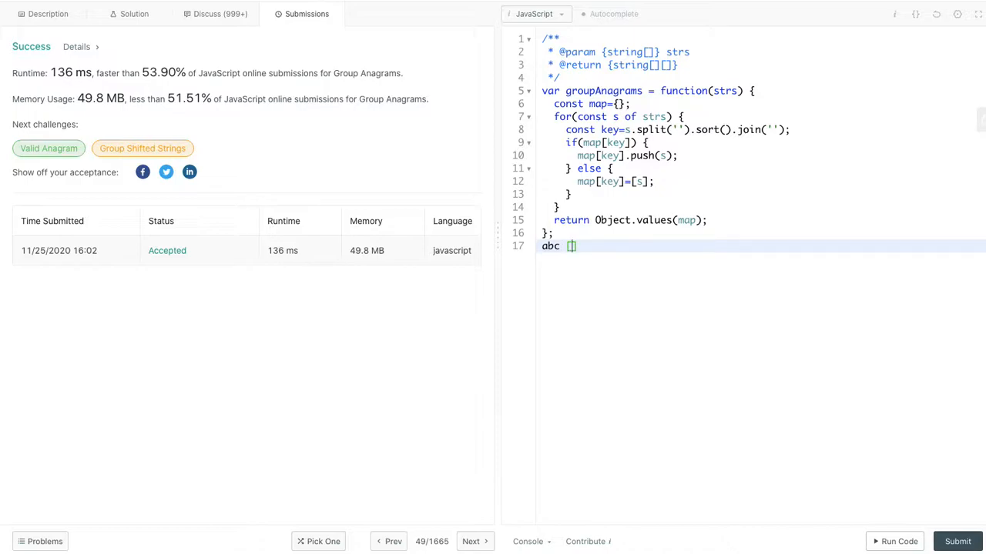
type("0,0,0...")
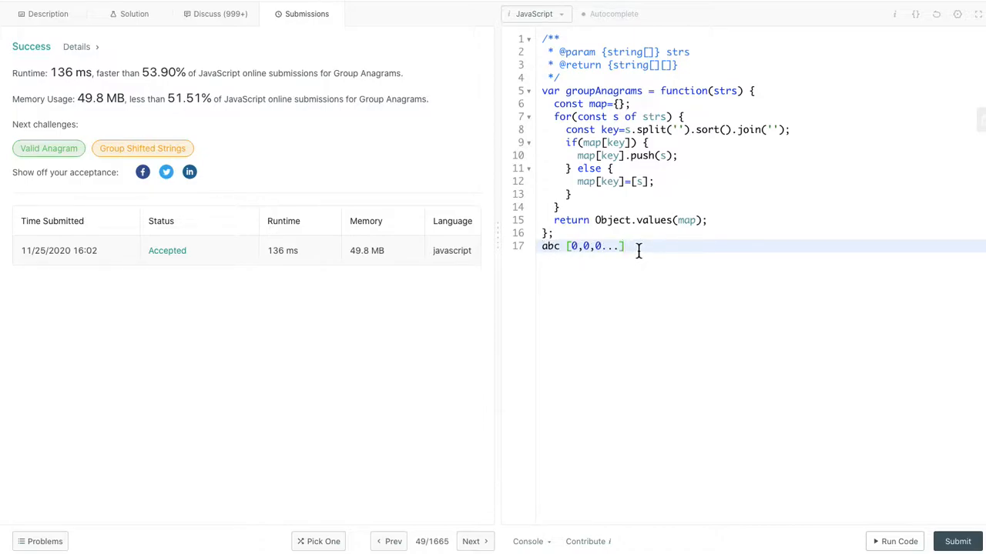
type("->")
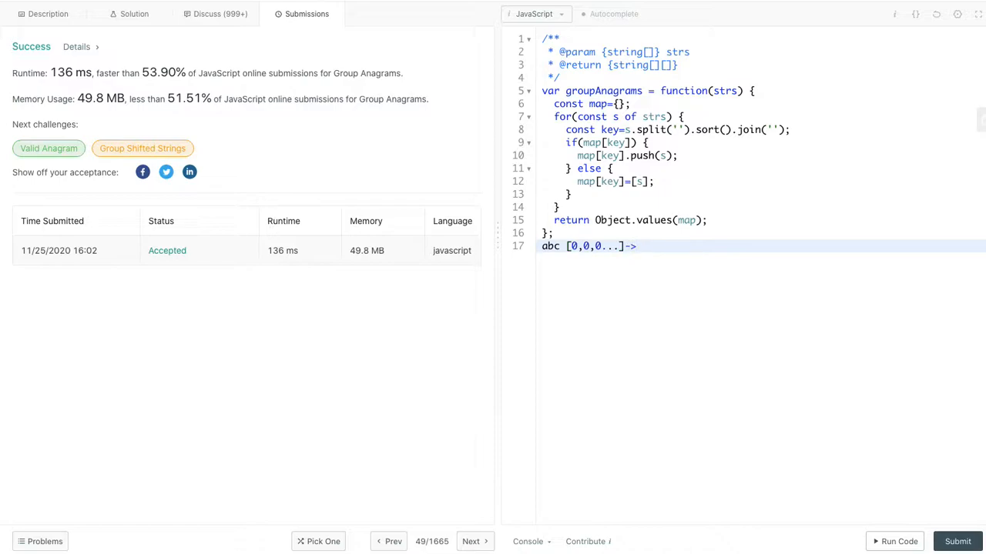
type("[1,1,")
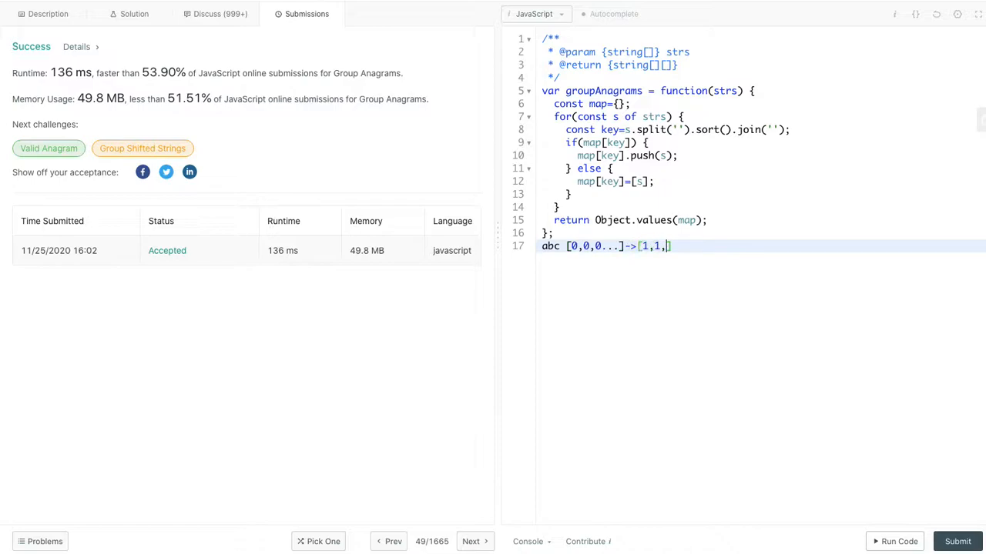
type("1,0,0...")
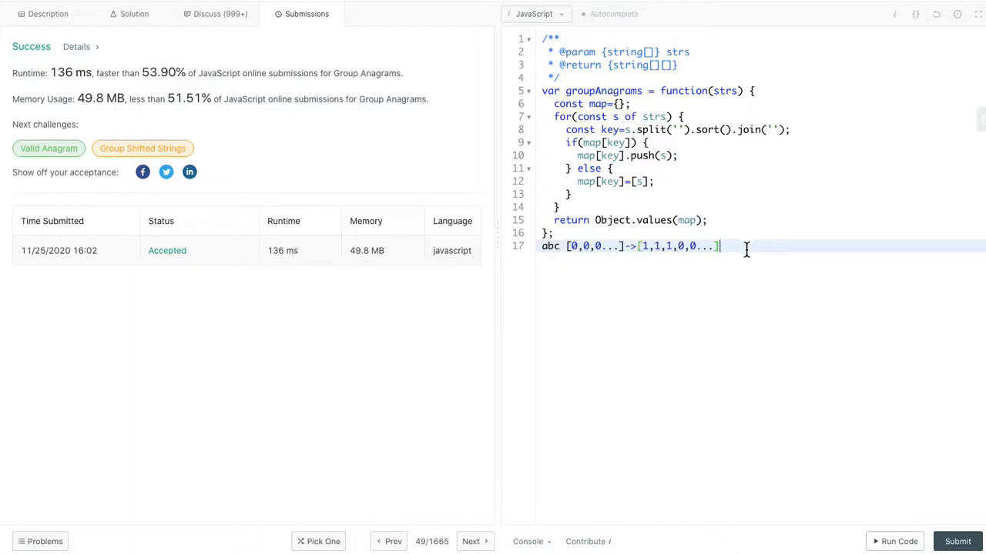
type("->")
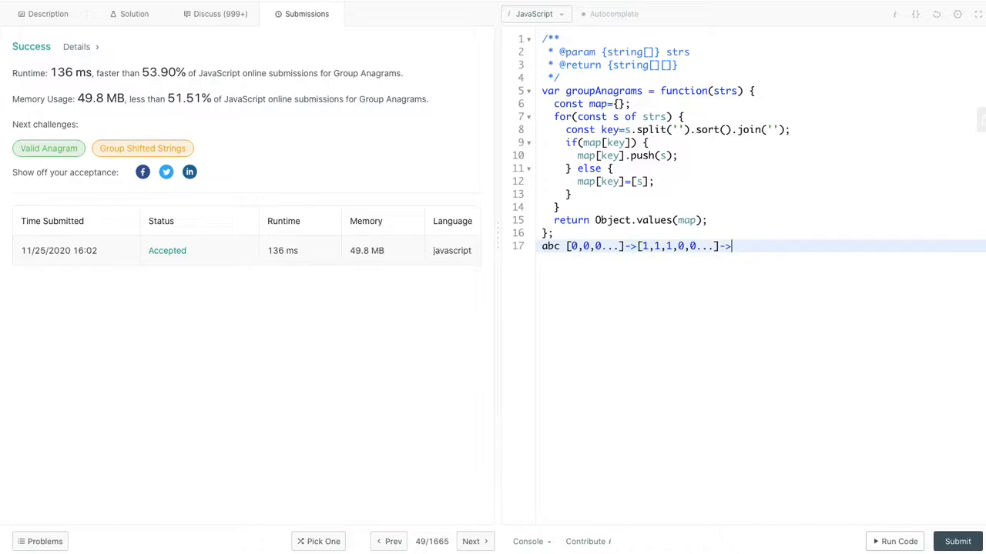
type("''")
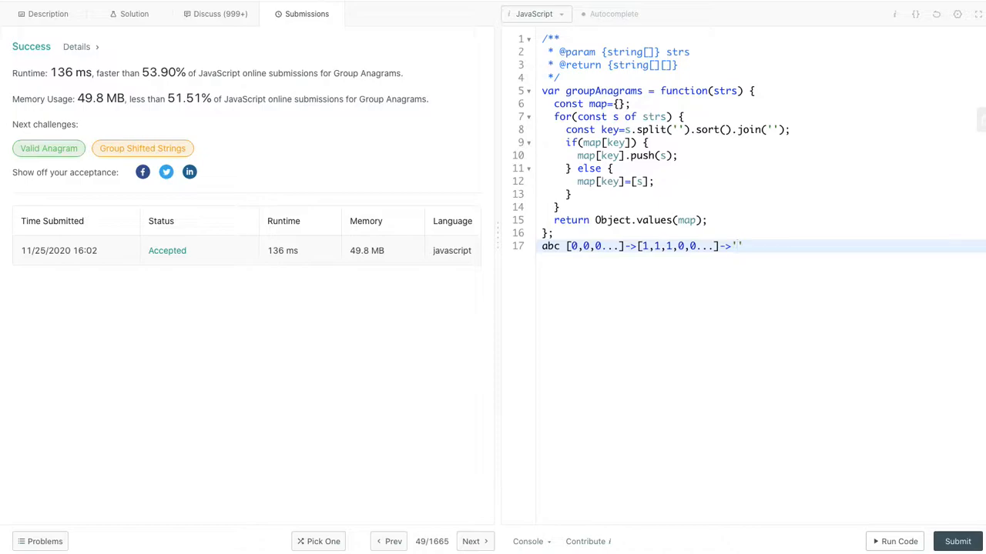
type("1-1-1-0-0...")
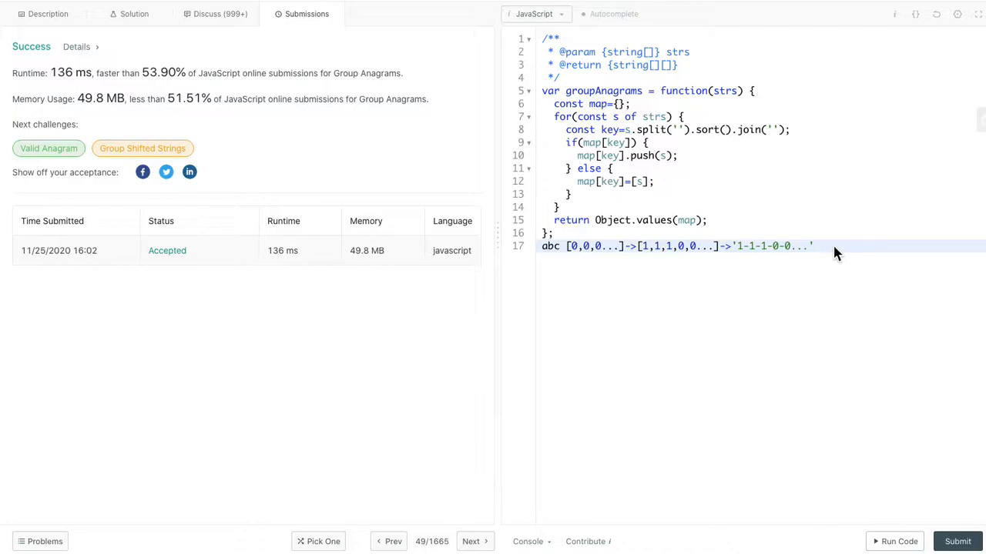
type("cba, b")
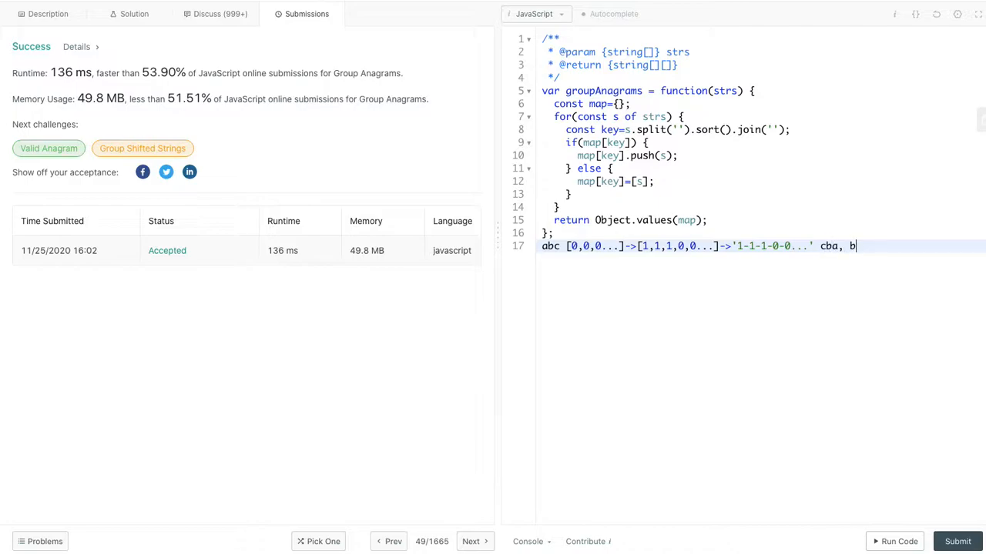
type("ca")
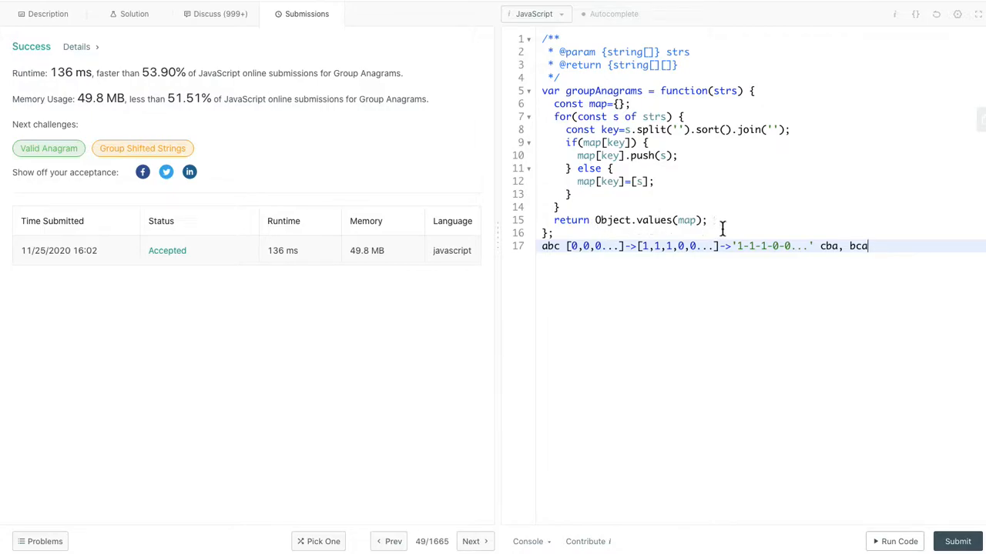
mouse_move(716, 229)
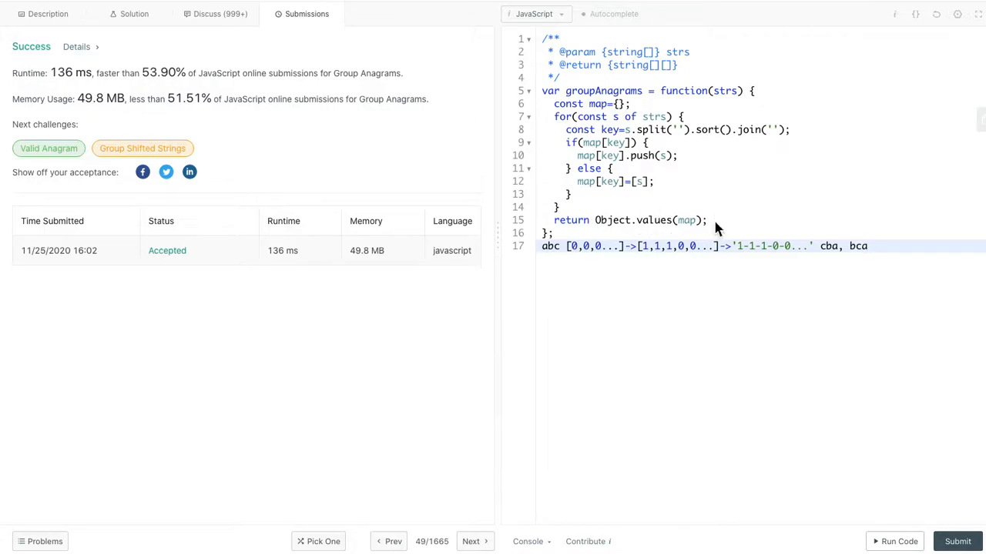
mouse_move(880, 253)
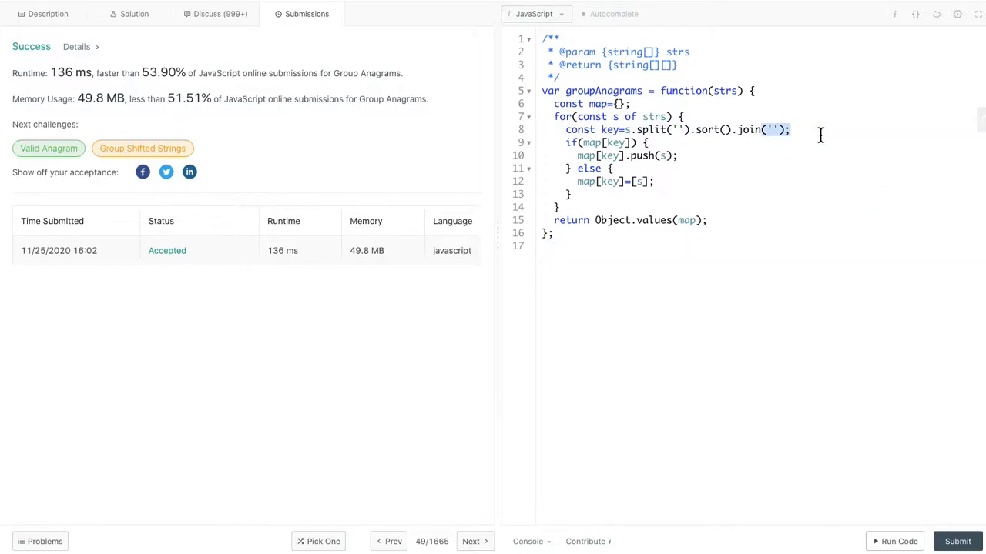
Replace the sorted-key line with const array=Array(26).fill(0);.
key("Delete")
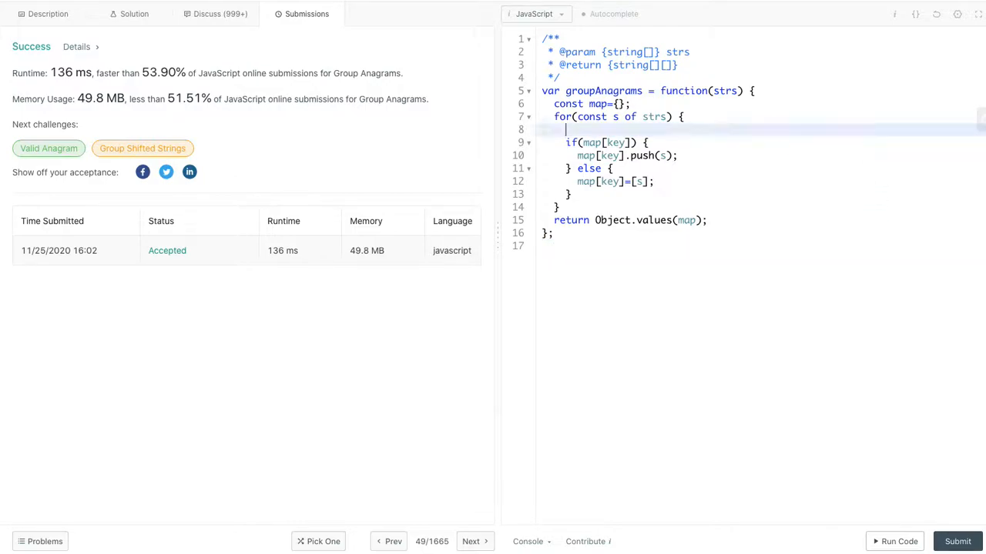
key("Enter")
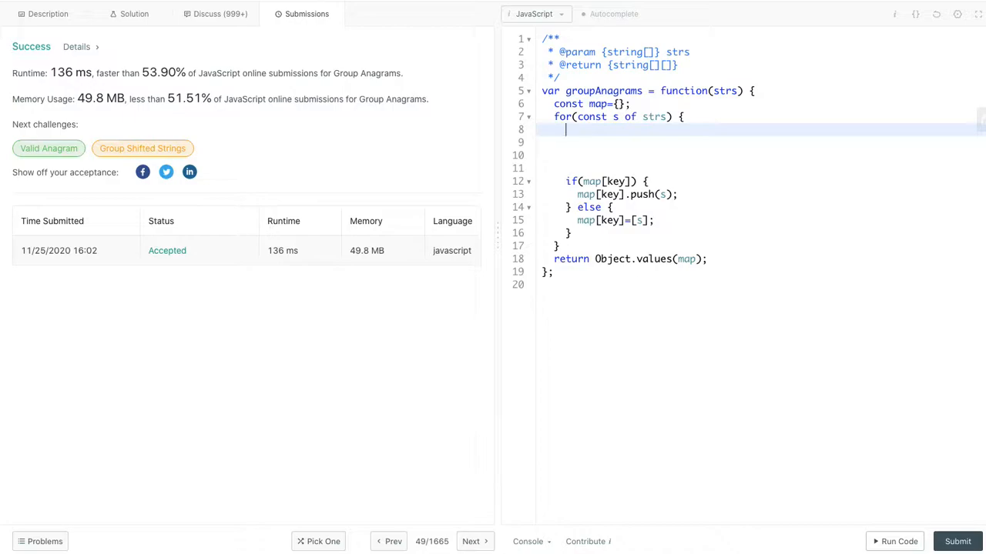
type("c")
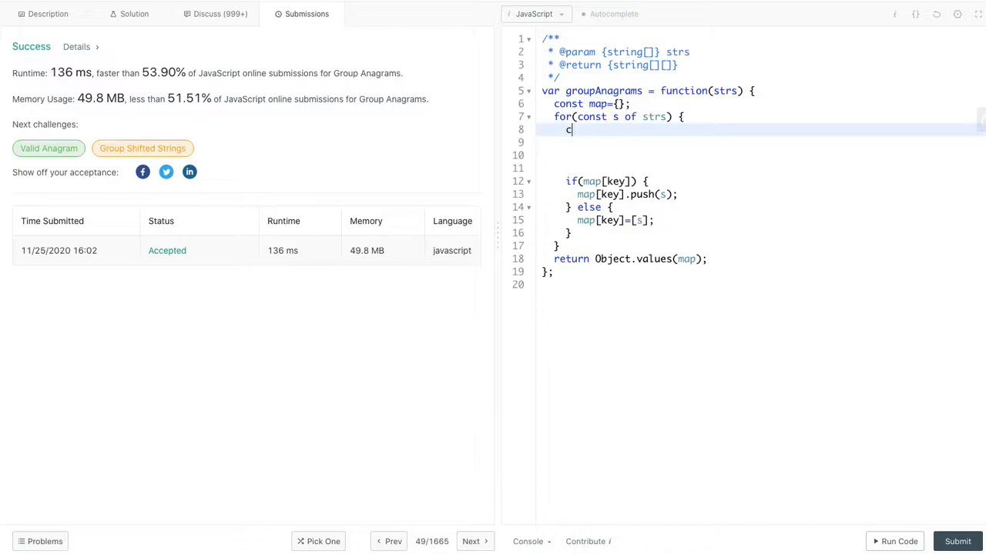
type("onst array")
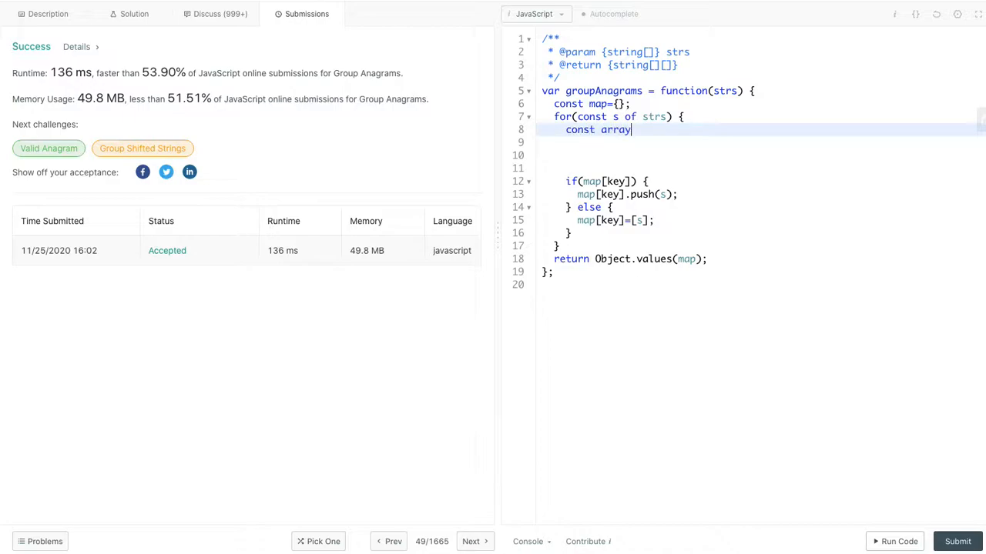
type("=Array")
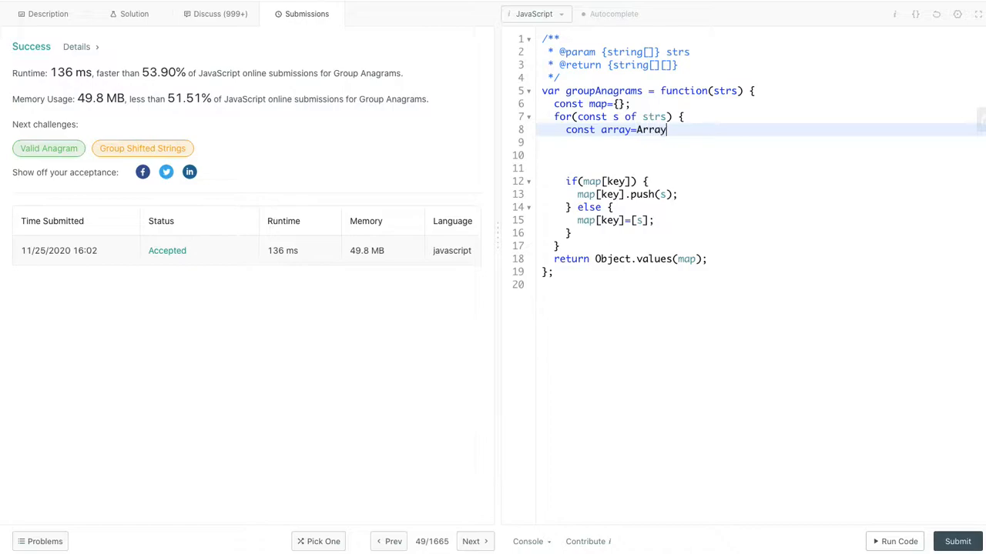
type("()")
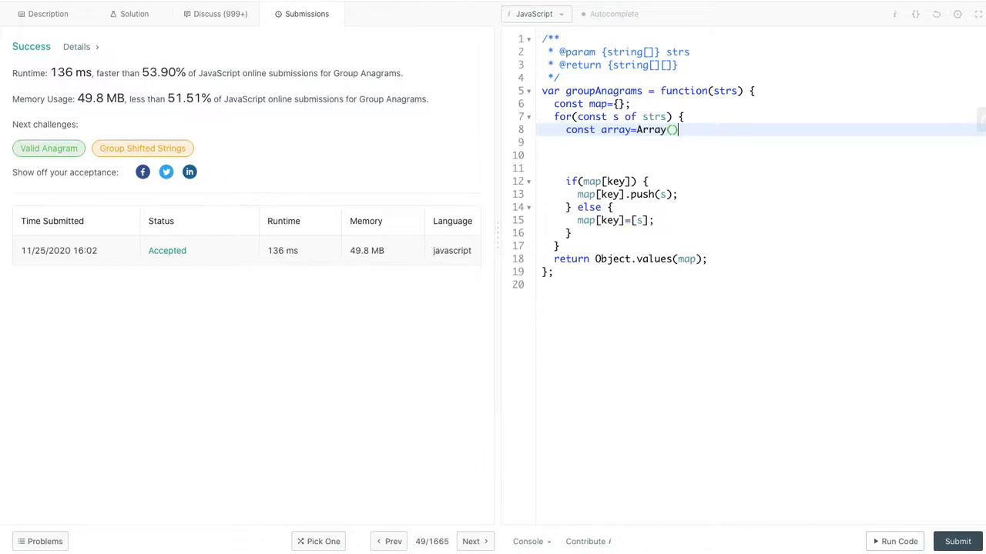
type("26")
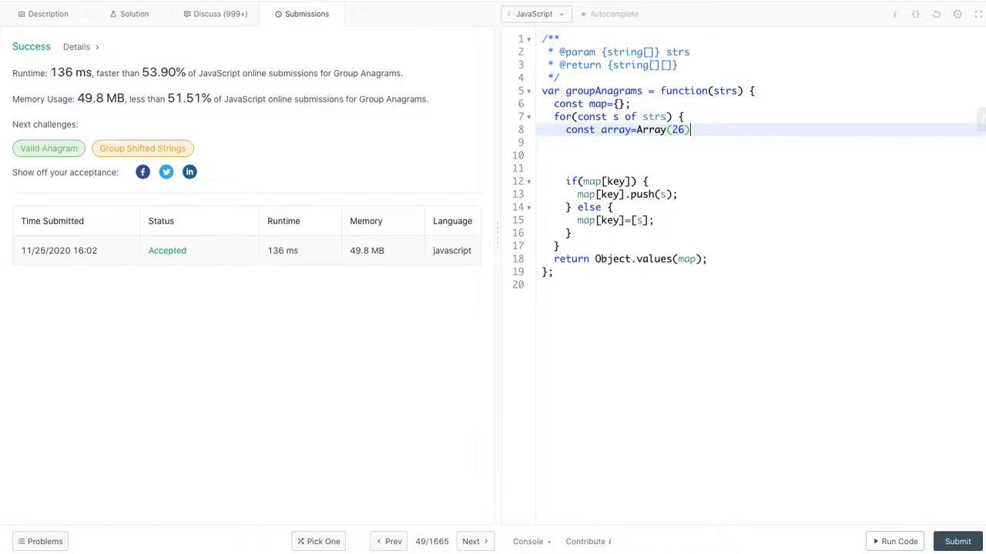
type(".fill(")
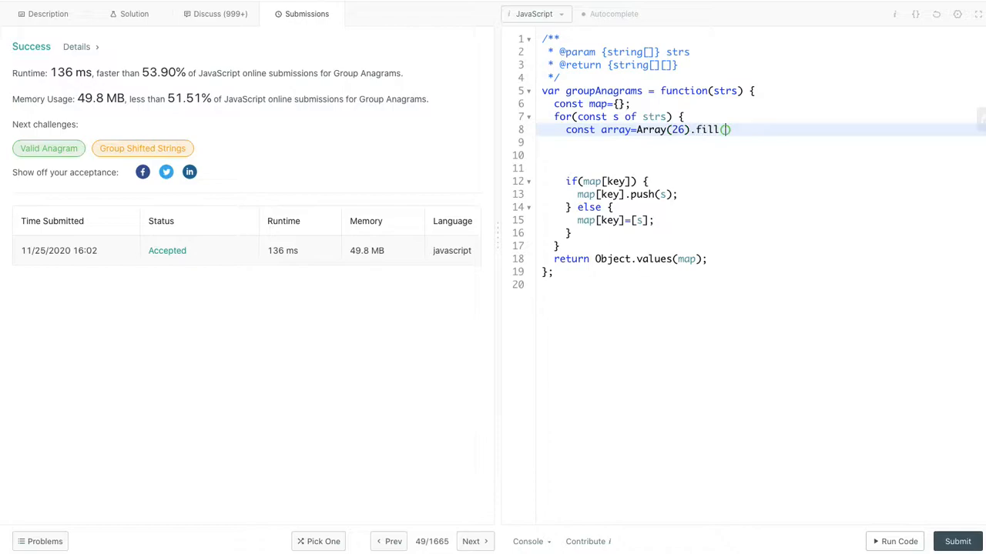
type("0);")
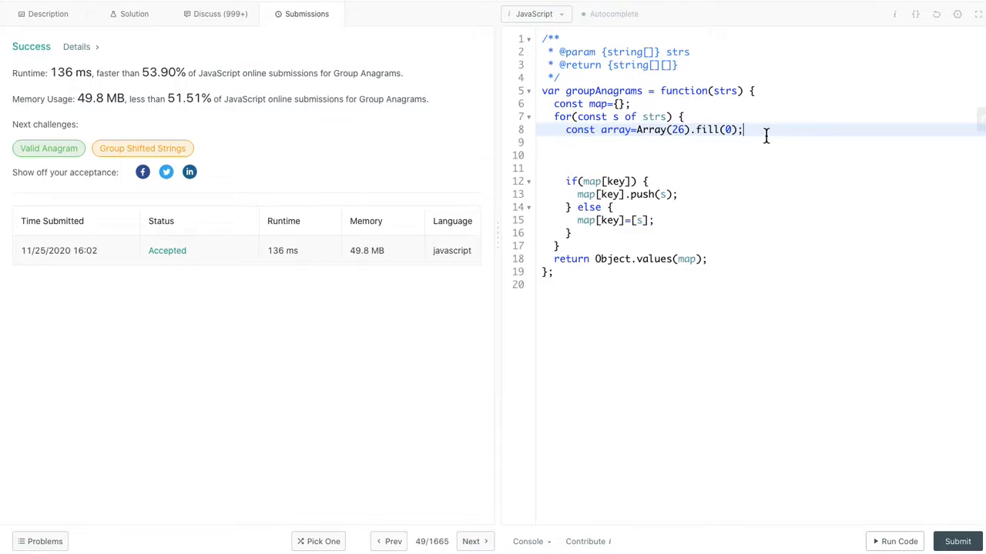
mouse_move(760, 140)
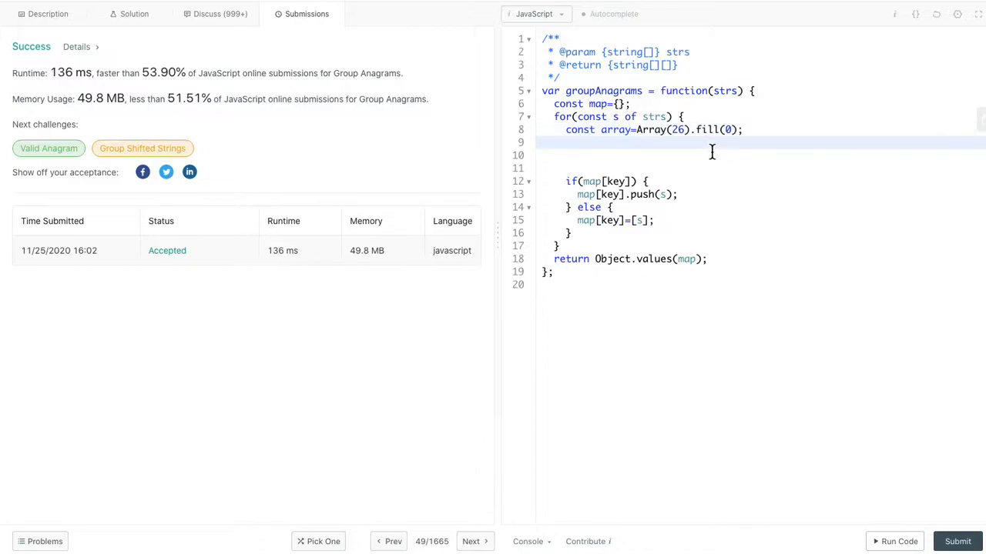
Add an inner for loop over each character index of s.
type("for(")
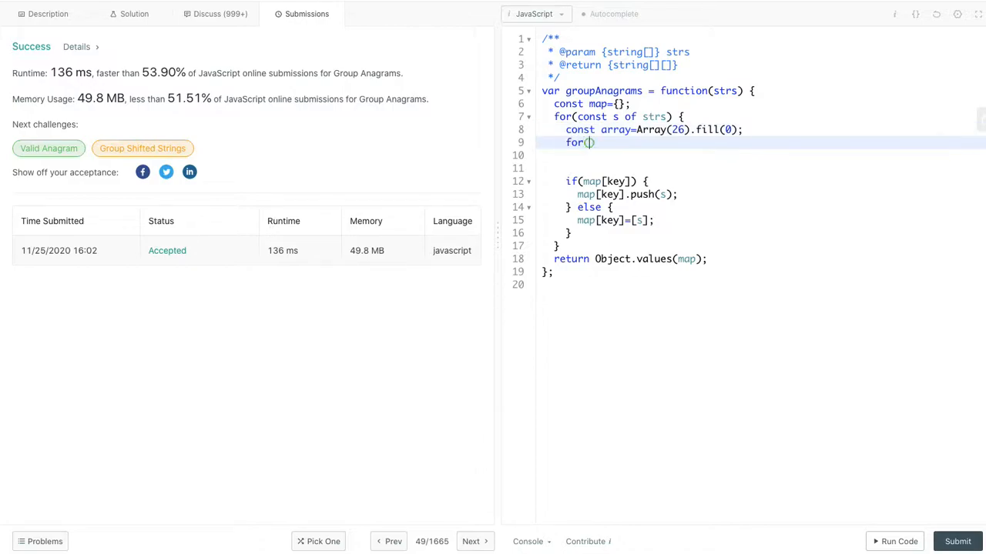
type("let i=")
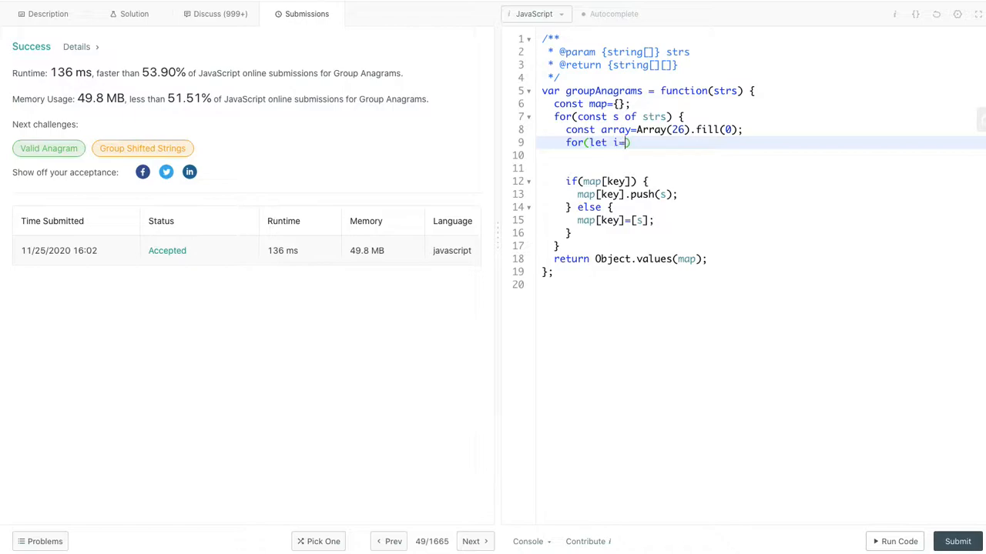
type("0;i<s.length;i")
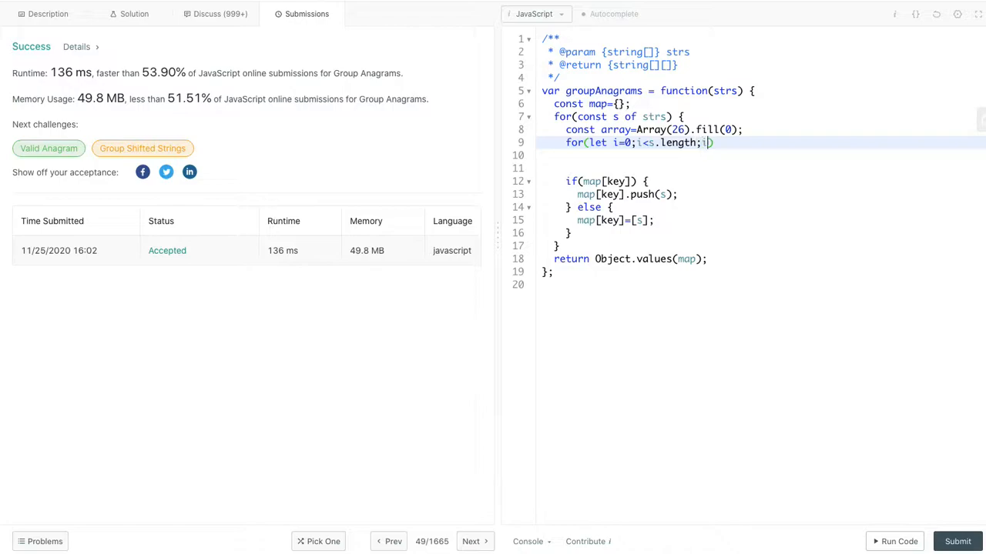
type("+=1)")
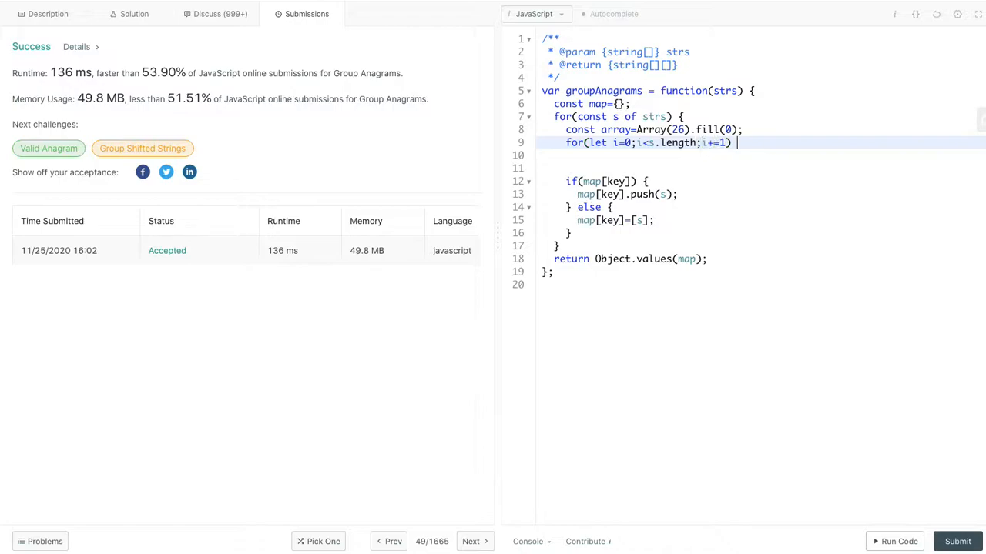
type("{")
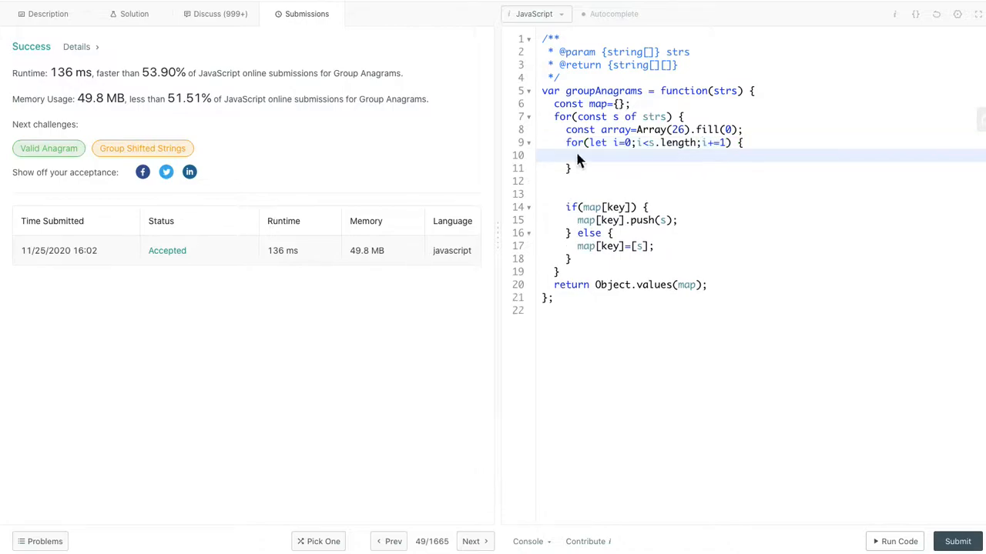
type("a")
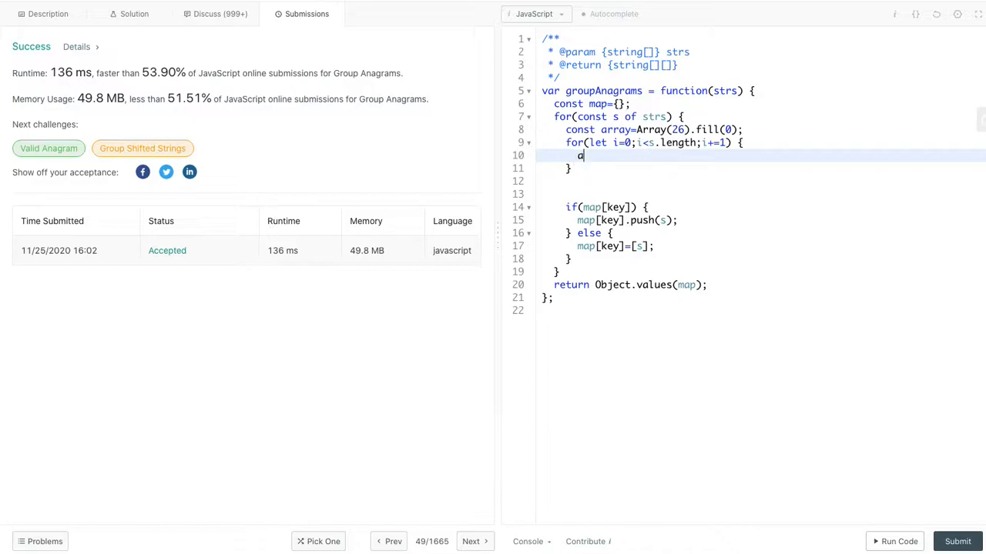
type("\" \"")
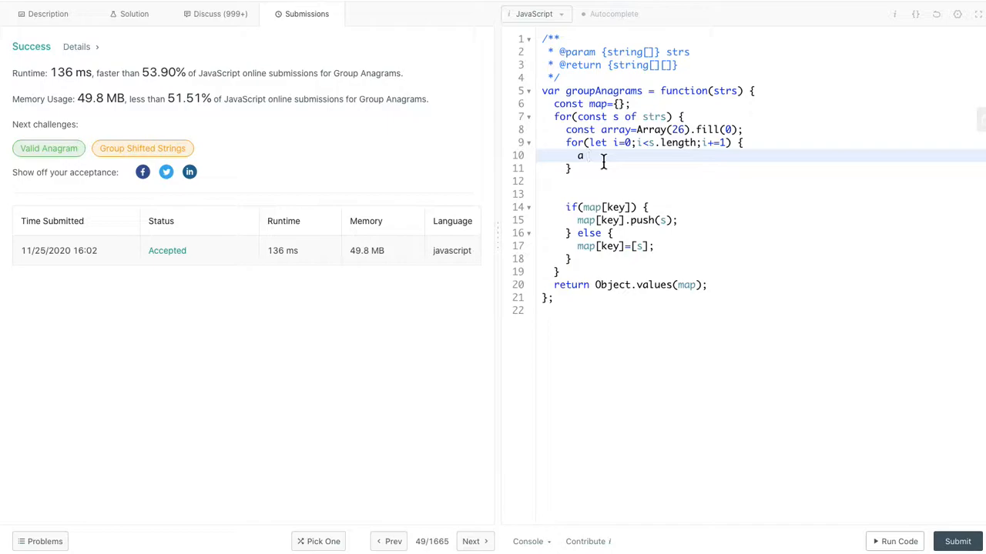
type("97")
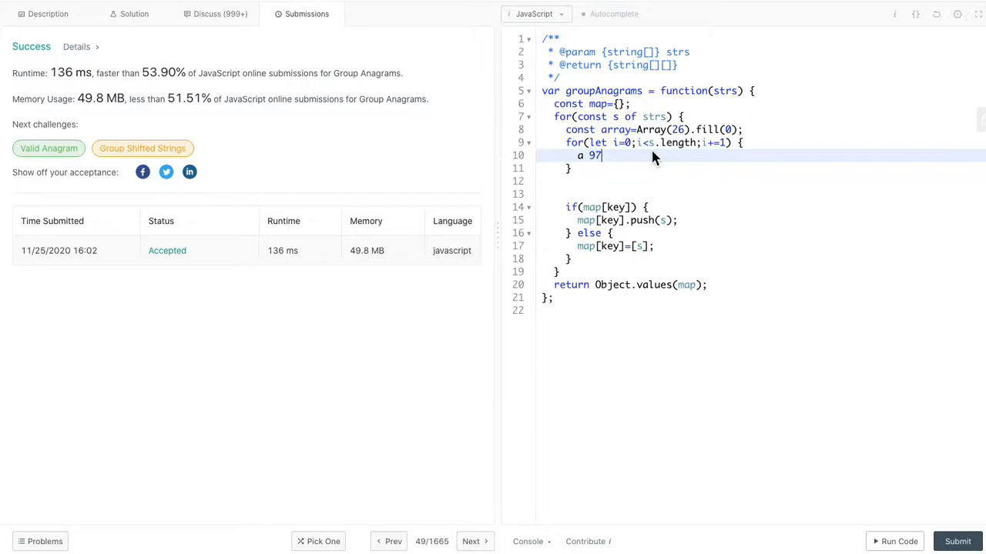
Count each letter with s.charCodeAt(i) into array[ascii-97].
type("const")
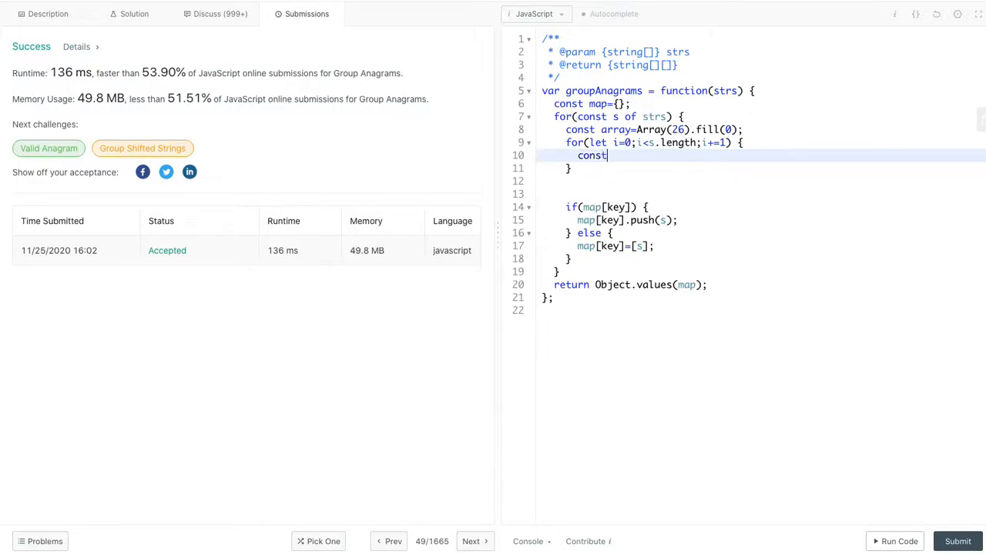
type("ascii=")
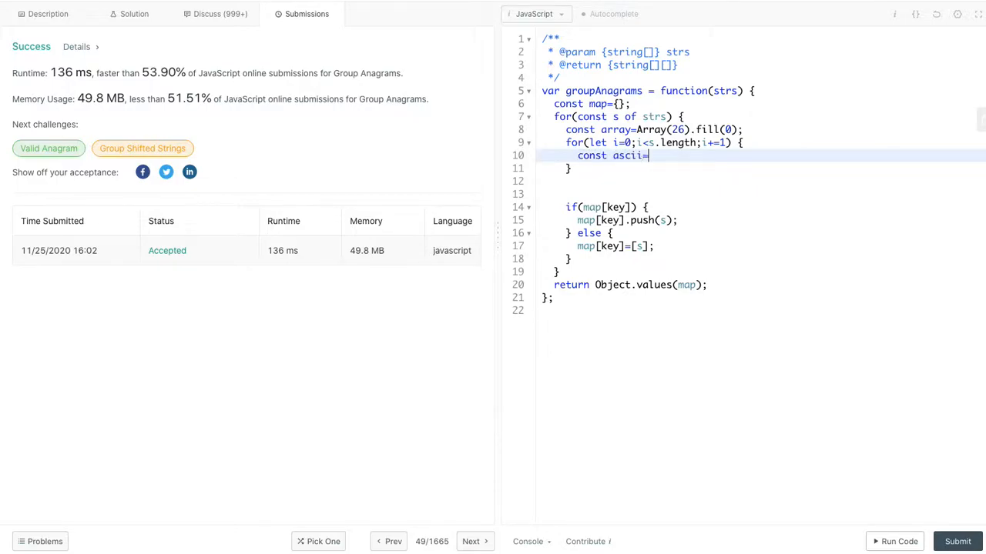
type("s.charCod")
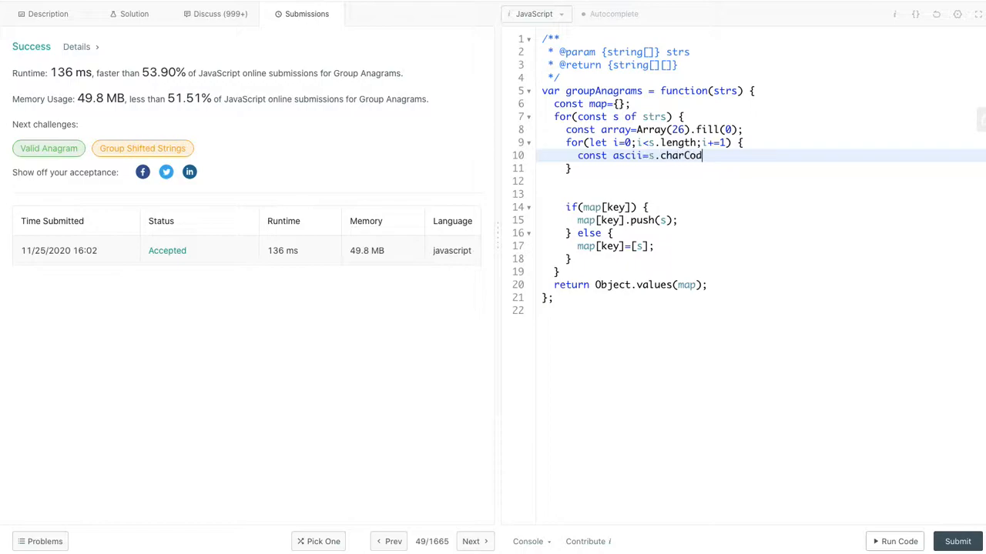
type("eAt(i)")
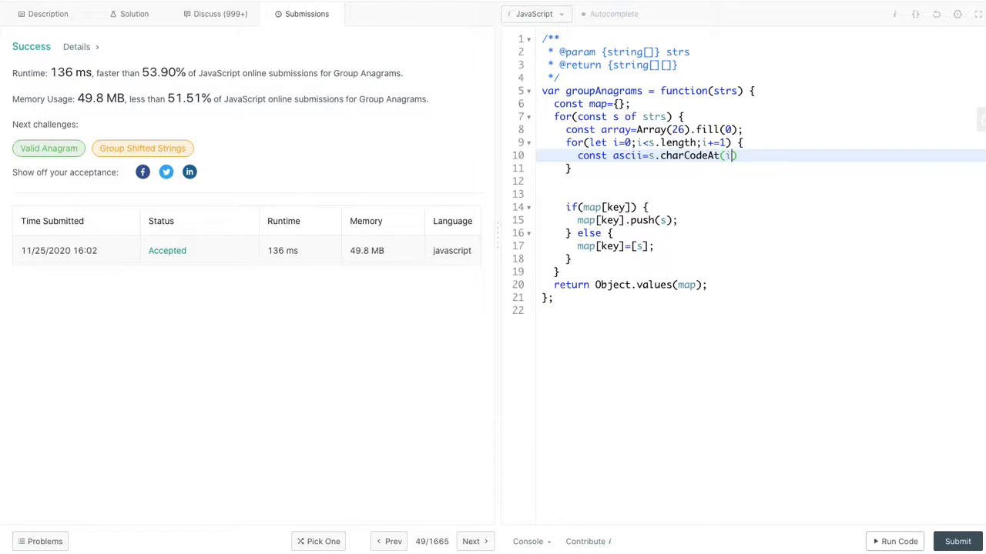
type(";")
type("array")
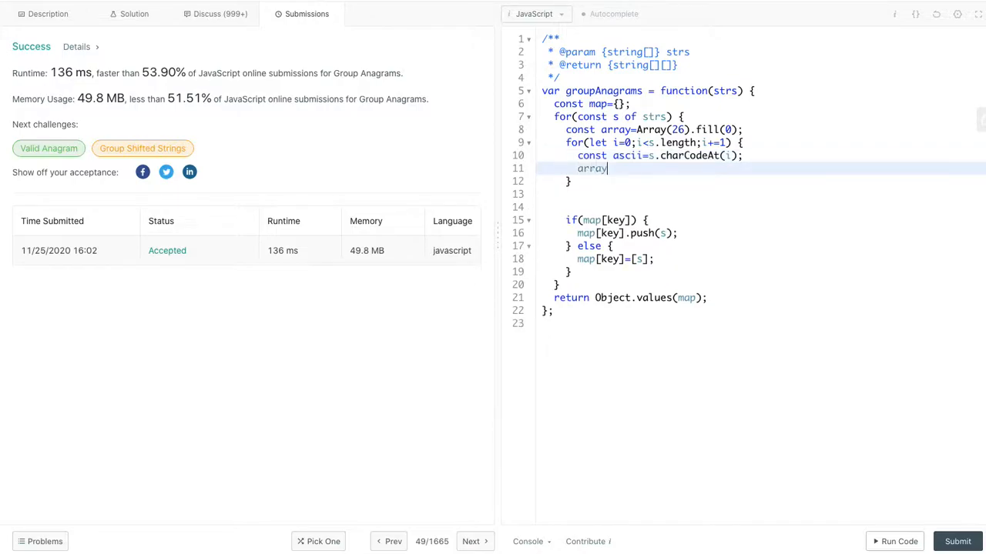
type("[a]")
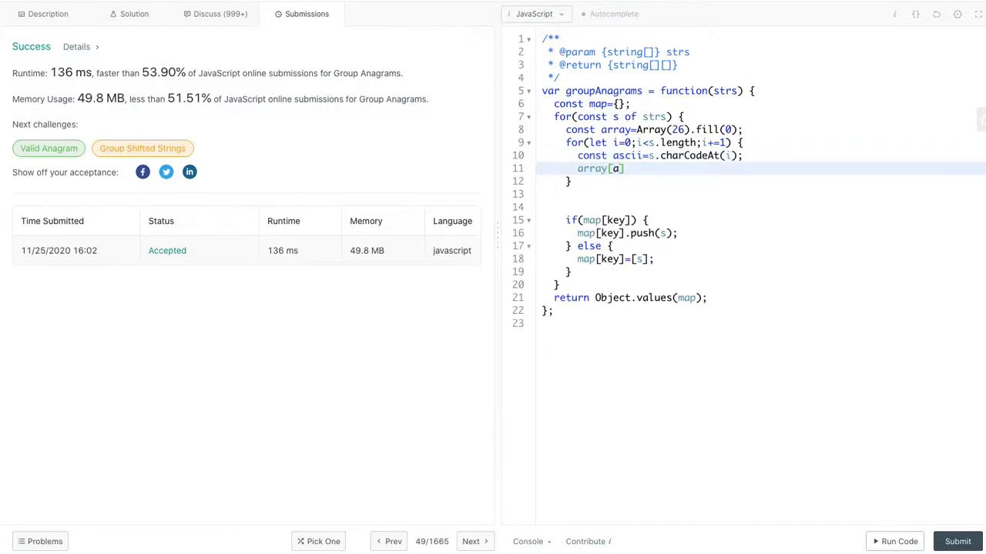
type("scii-")
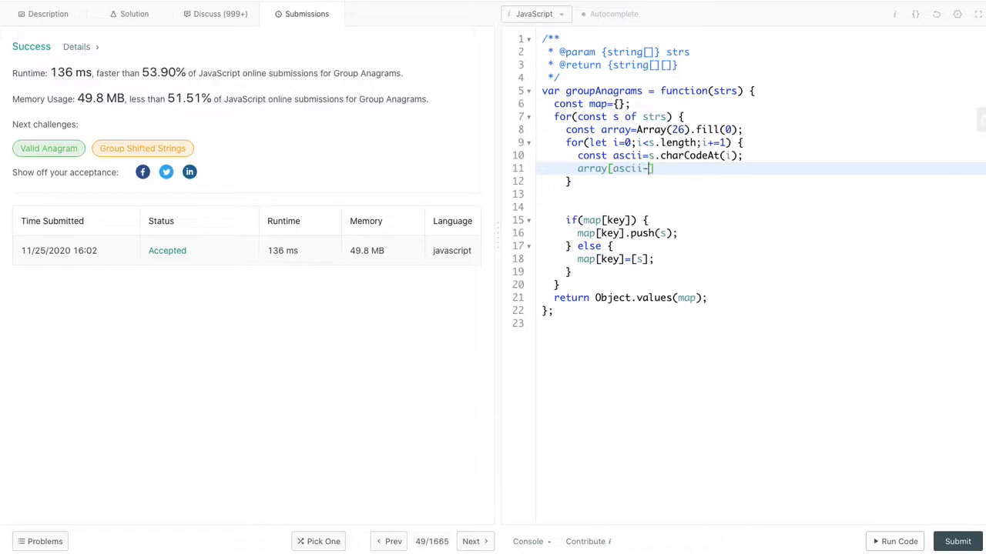
type("97")
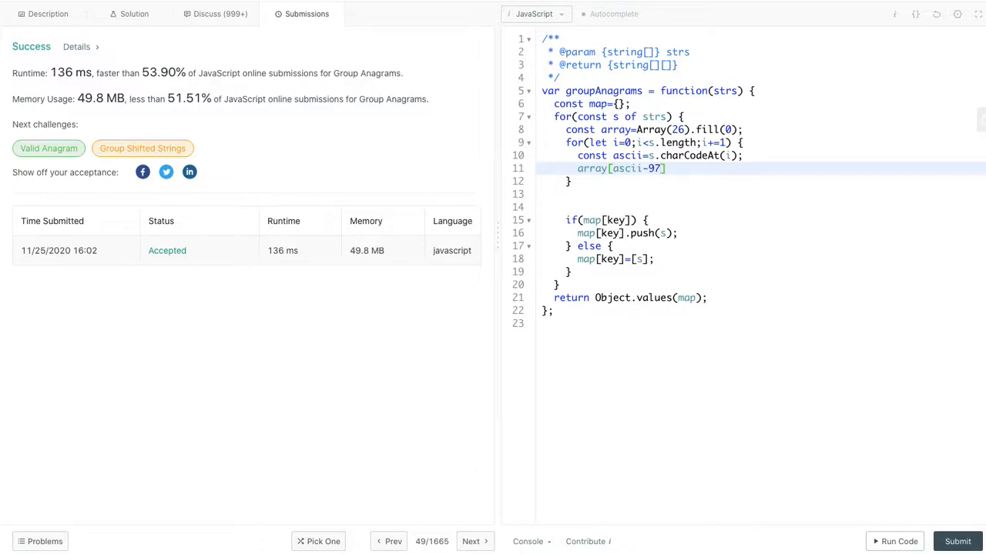
type("+=1;")
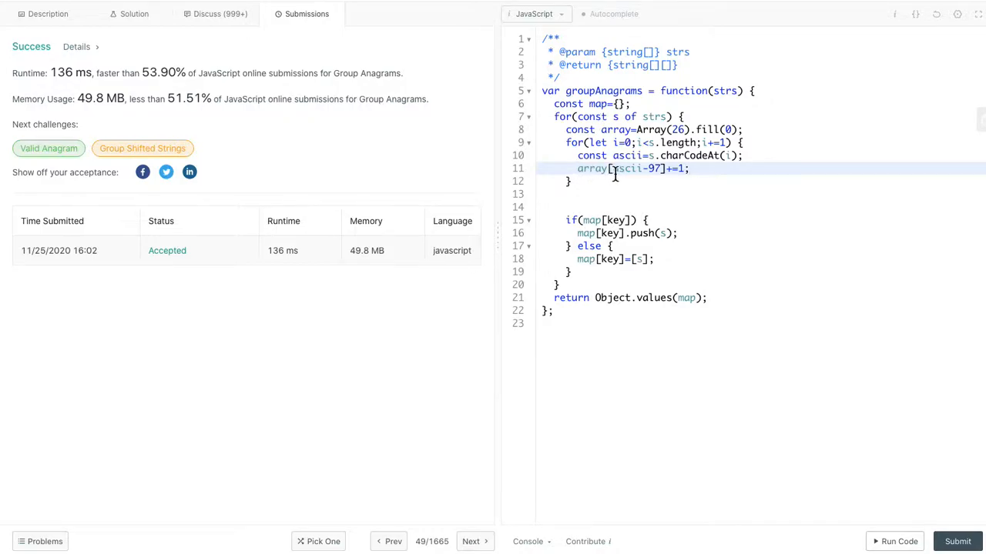
mouse_move(660, 168)
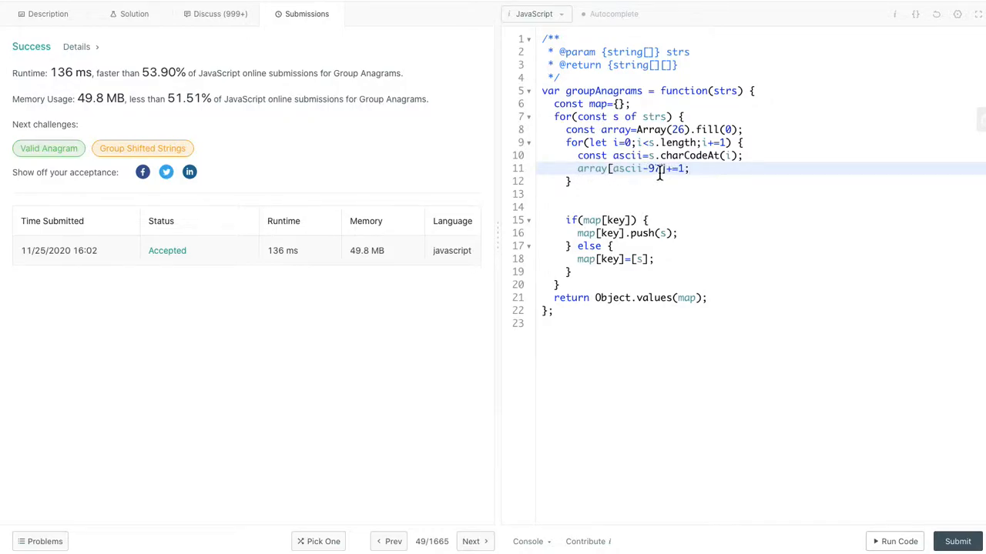
mouse_move(694, 183)
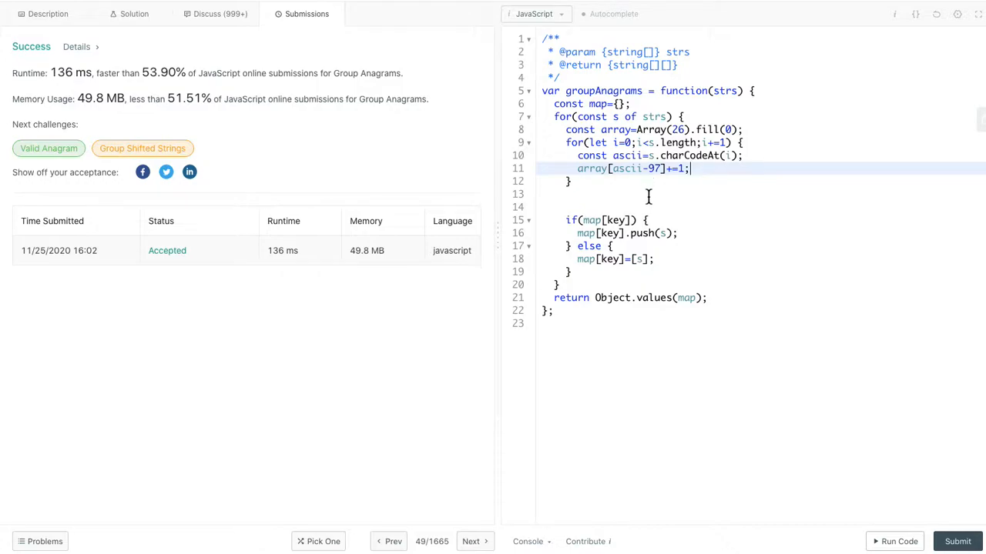
Build the key as array.join('-').
type("const key=a")
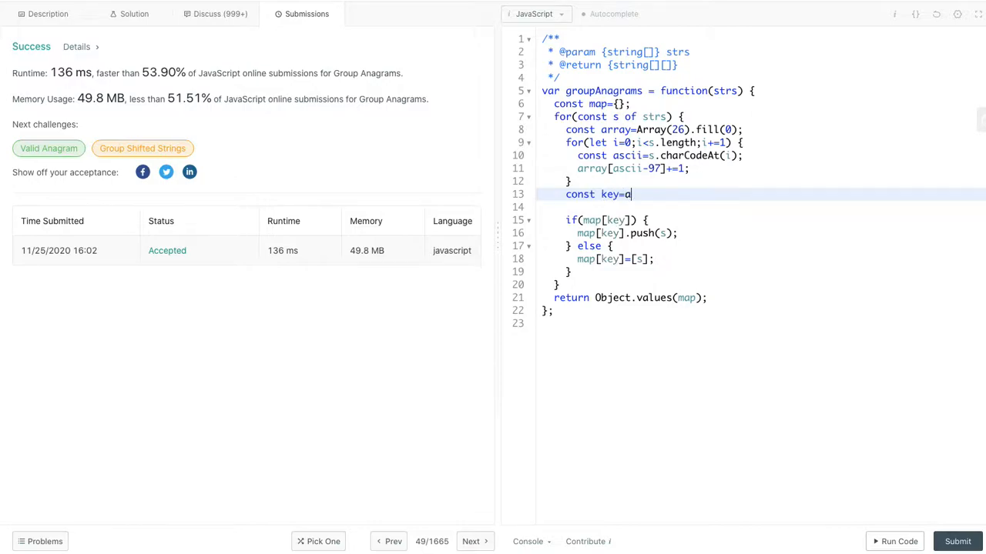
type("rray.")
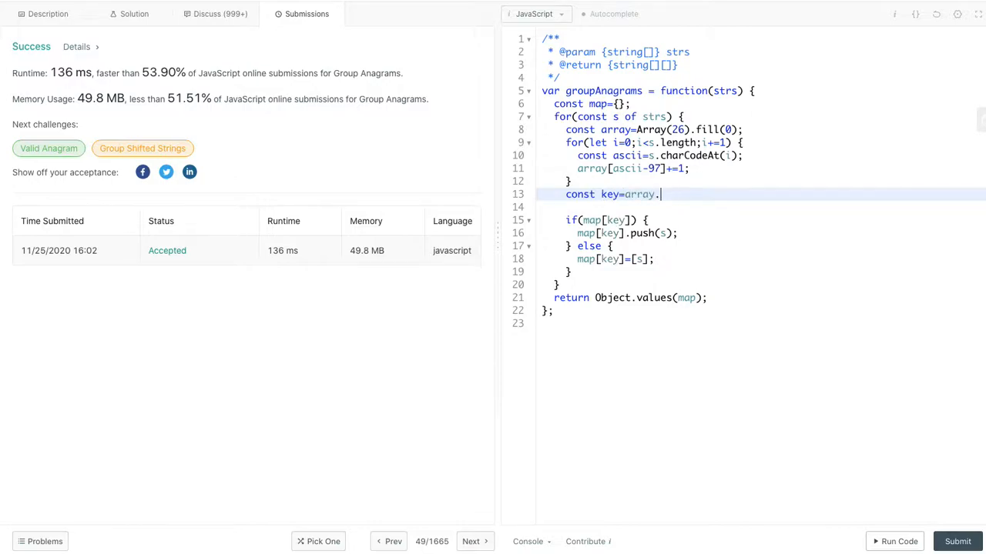
type("join('')")
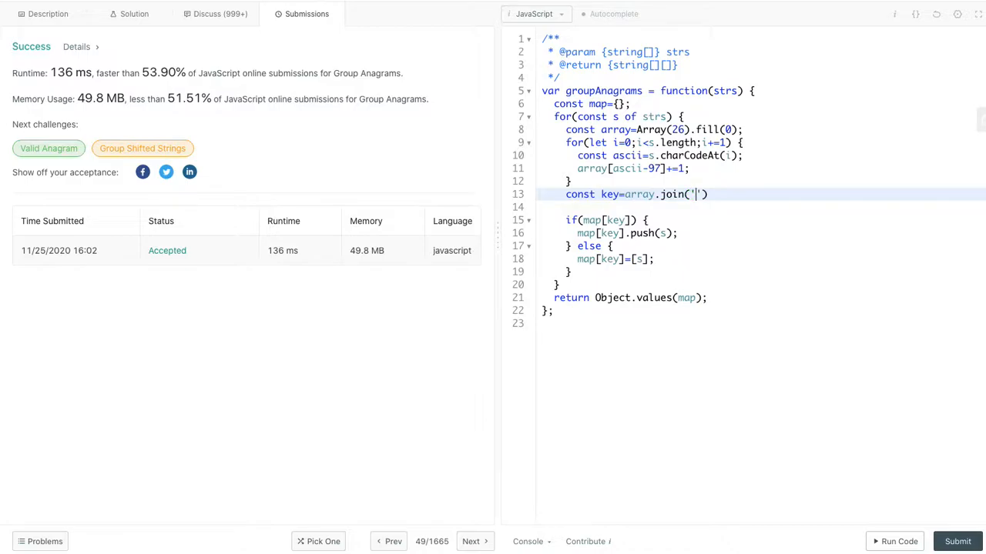
type("-")
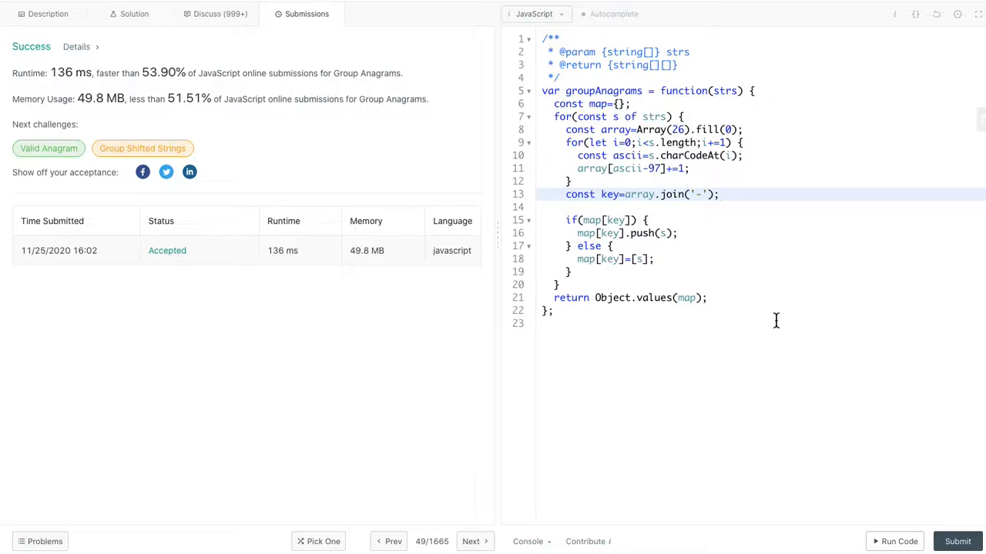
Submit the dash-joined solution (Accepted, 144 ms) and begin the time complexity note.
left_click(957, 542)
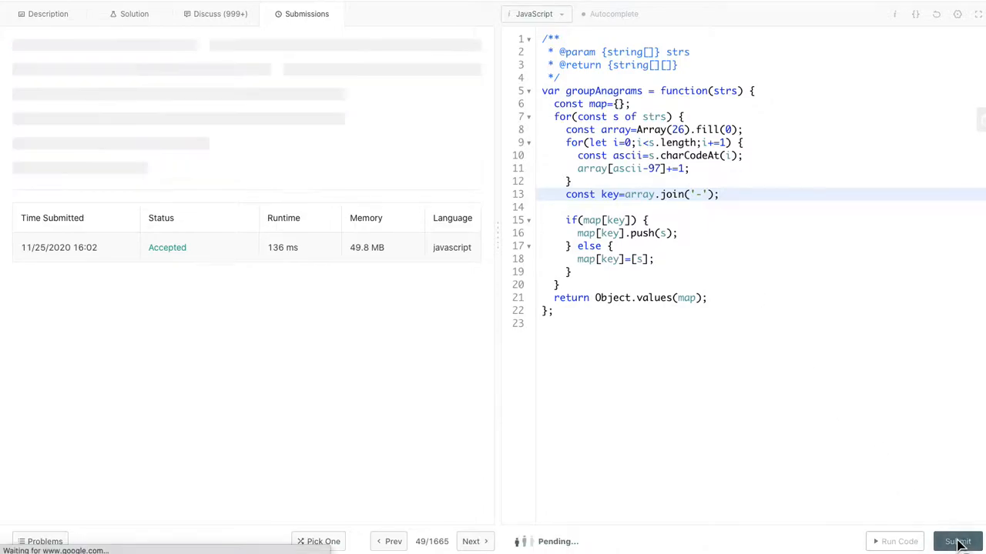
left_click(957, 541)
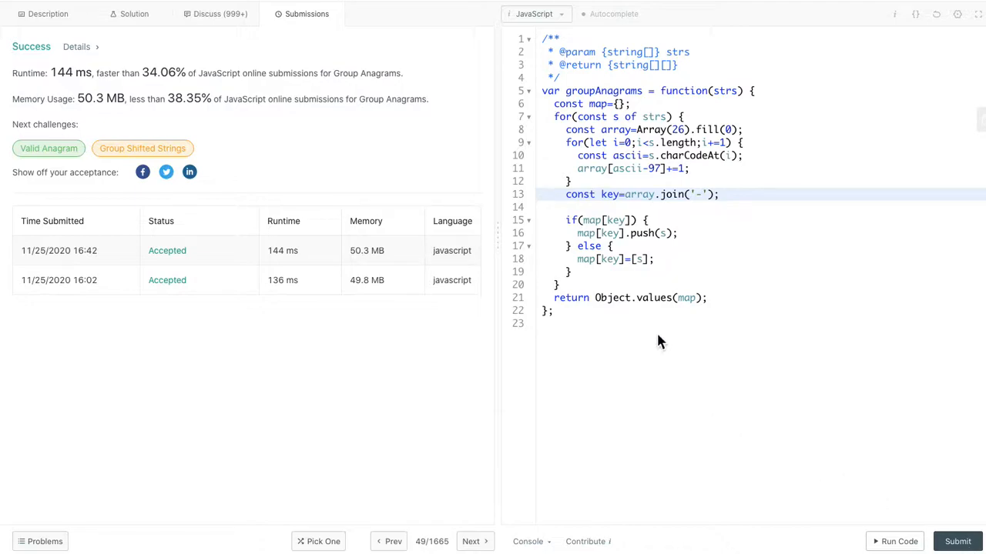
type("time O(nk")
type("space O(n")
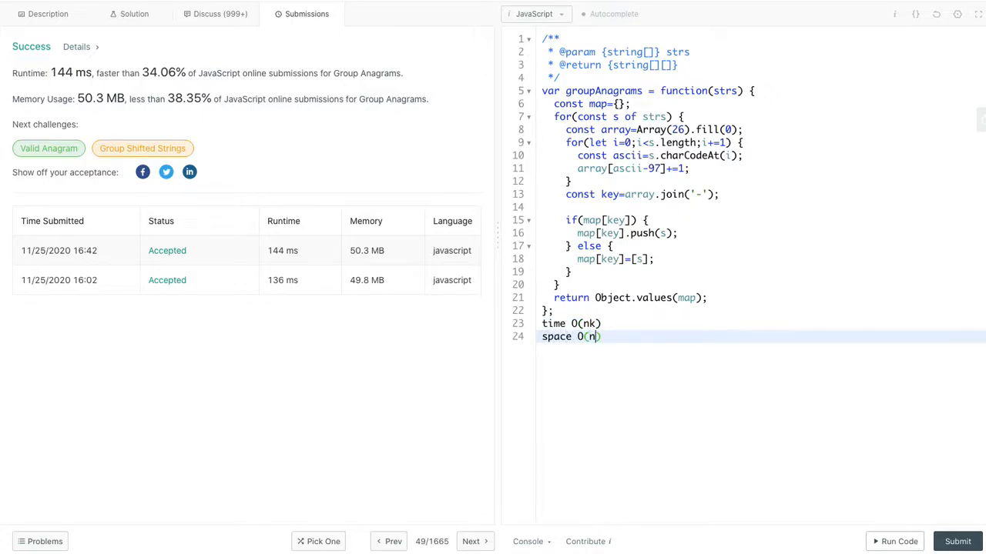
Complete the space note as O(nk) and return to the map declaration.
type("k")
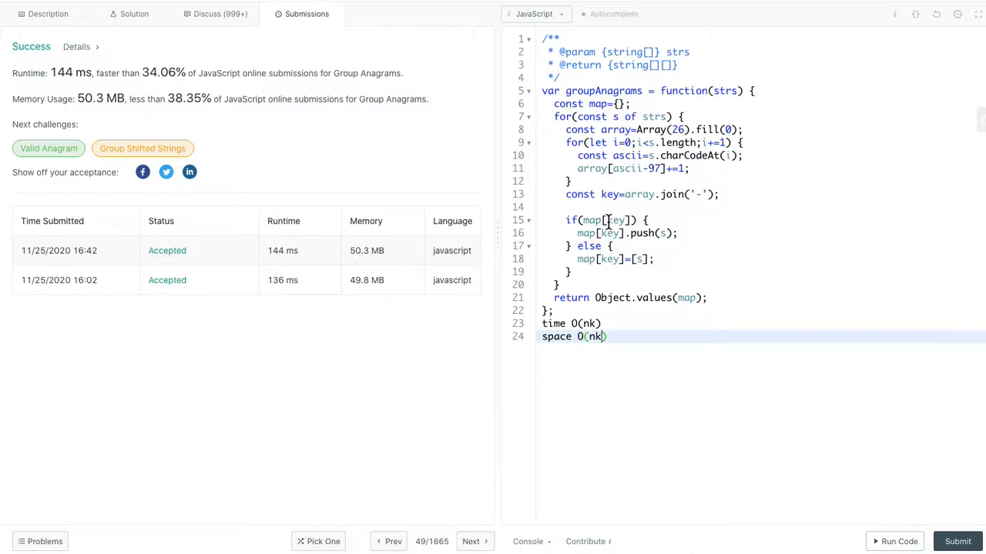
mouse_move(605, 198)
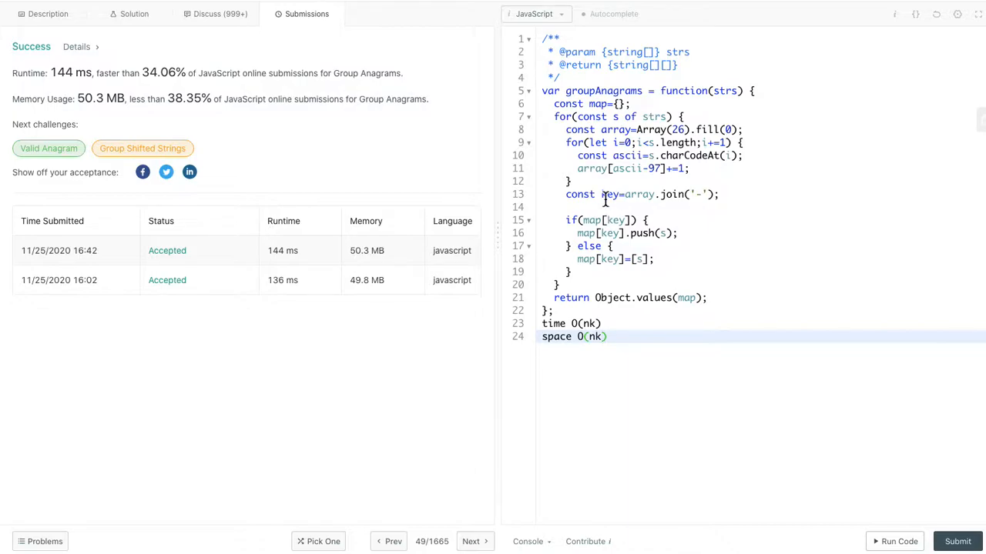
mouse_move(610, 194)
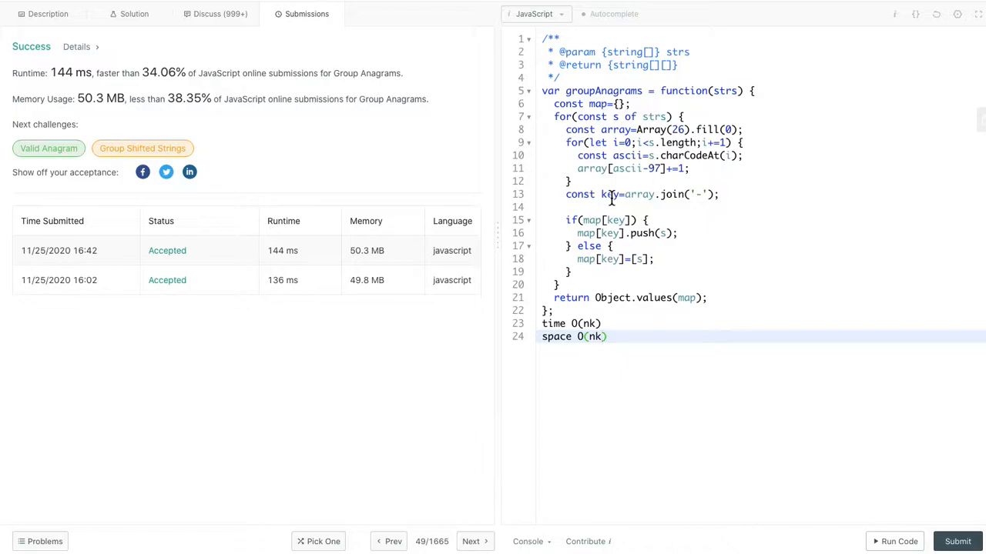
left_click(600, 336)
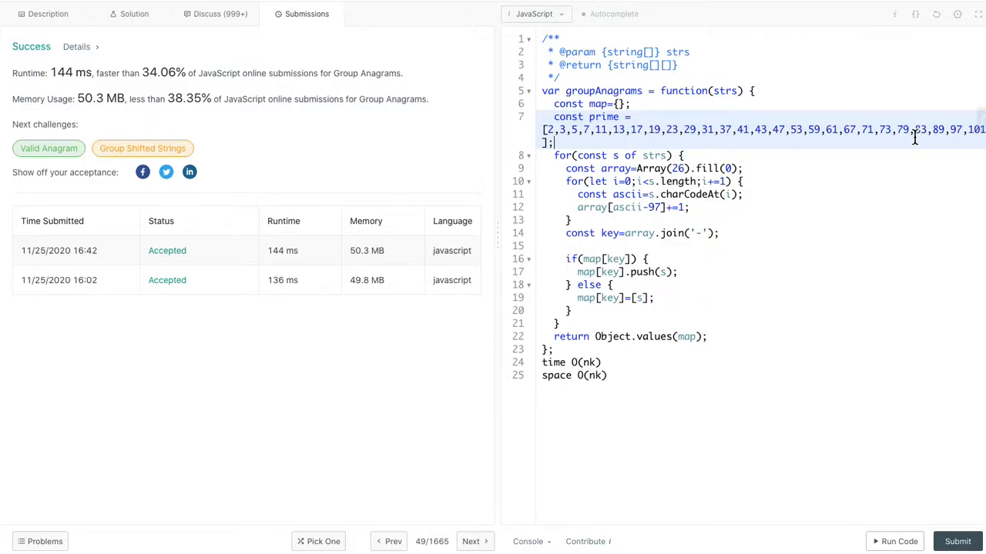
Start key at 1 and multiply it by prime[ascii-97] for each letter.
left_click(745, 168)
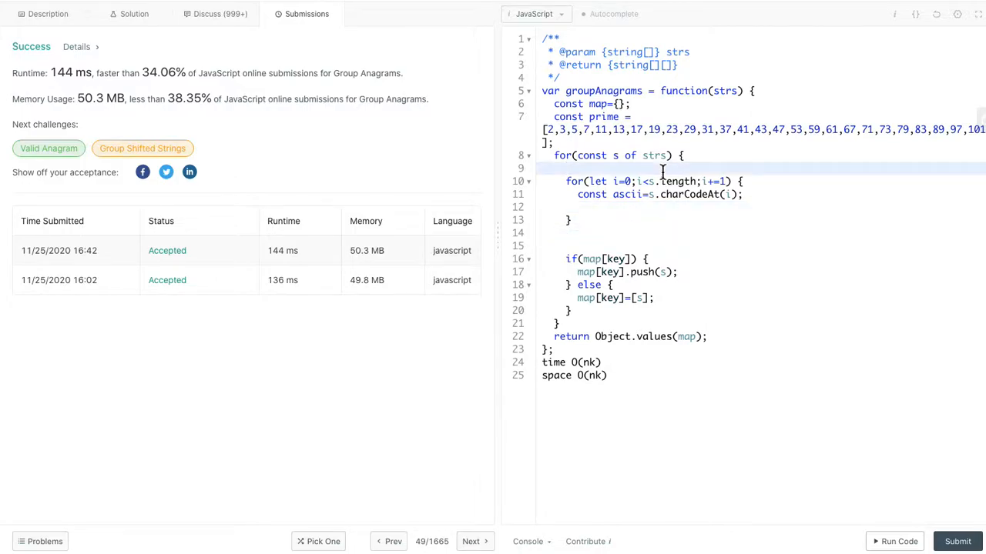
type("let")
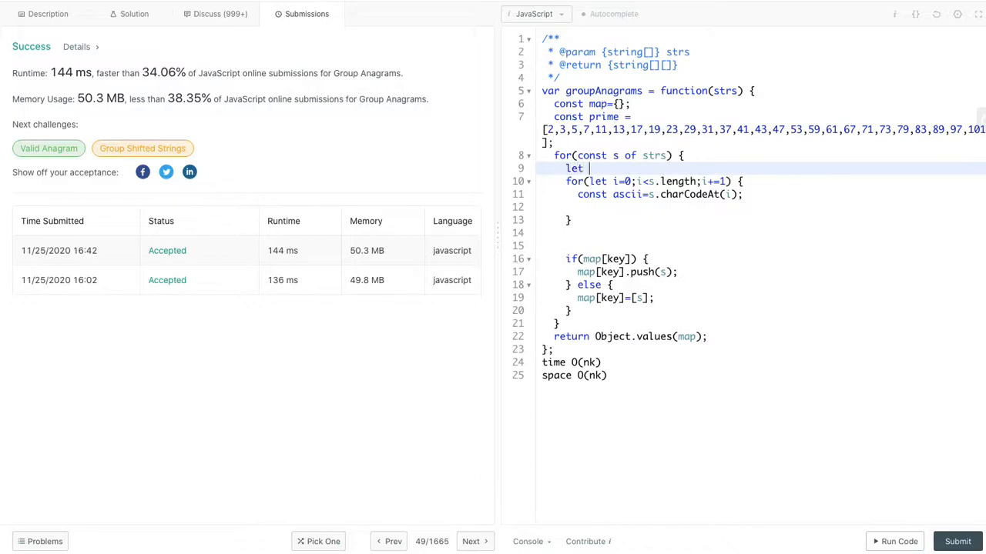
type("key=1;")
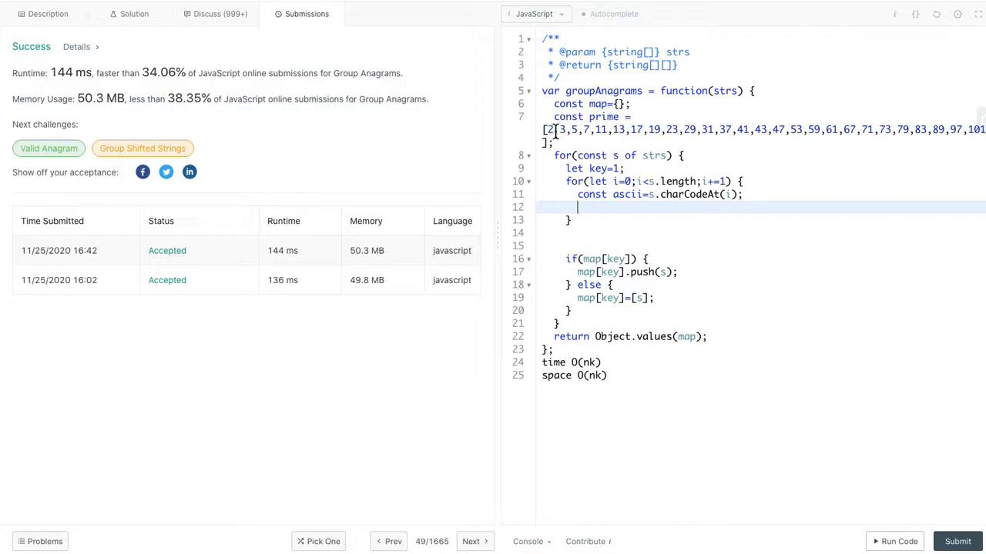
mouse_move(603, 224)
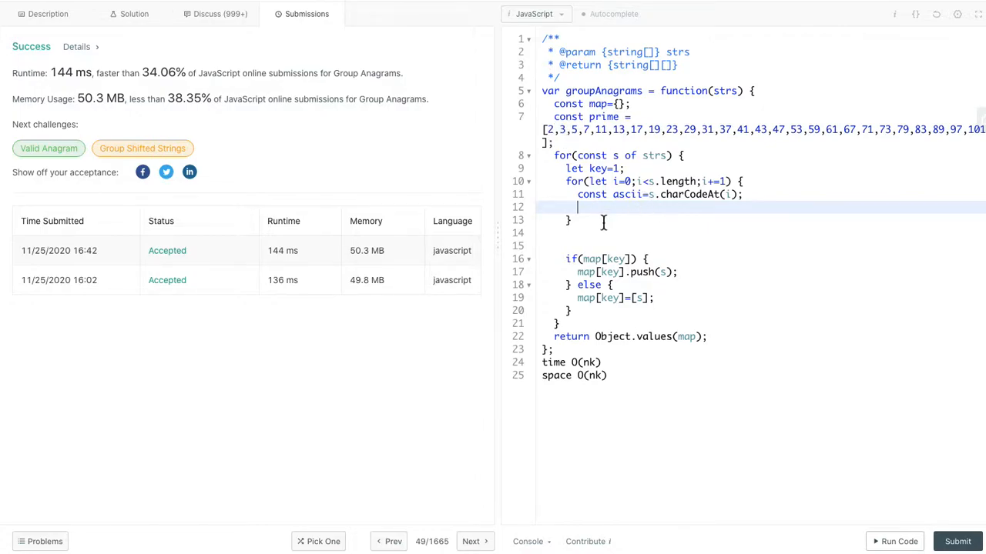
type("key")
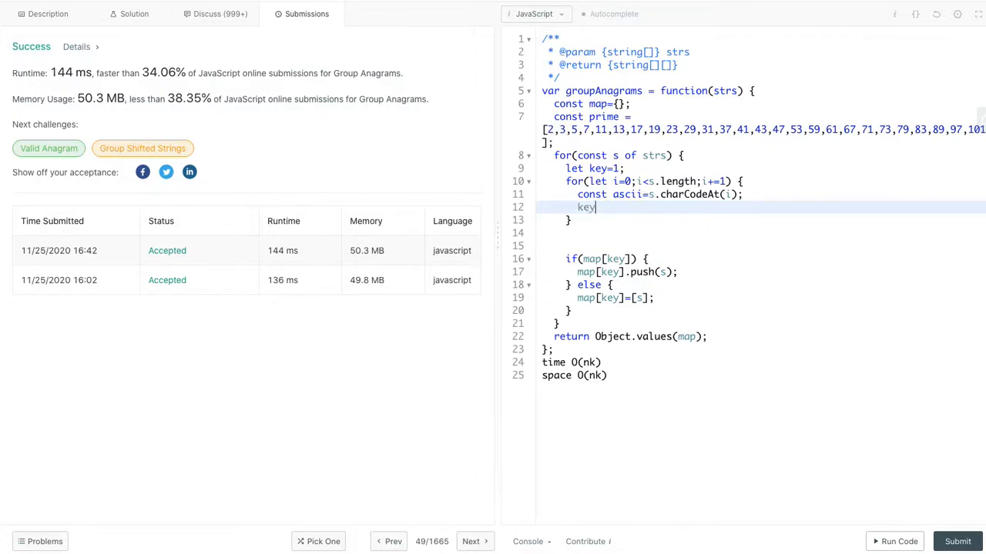
type("*=")
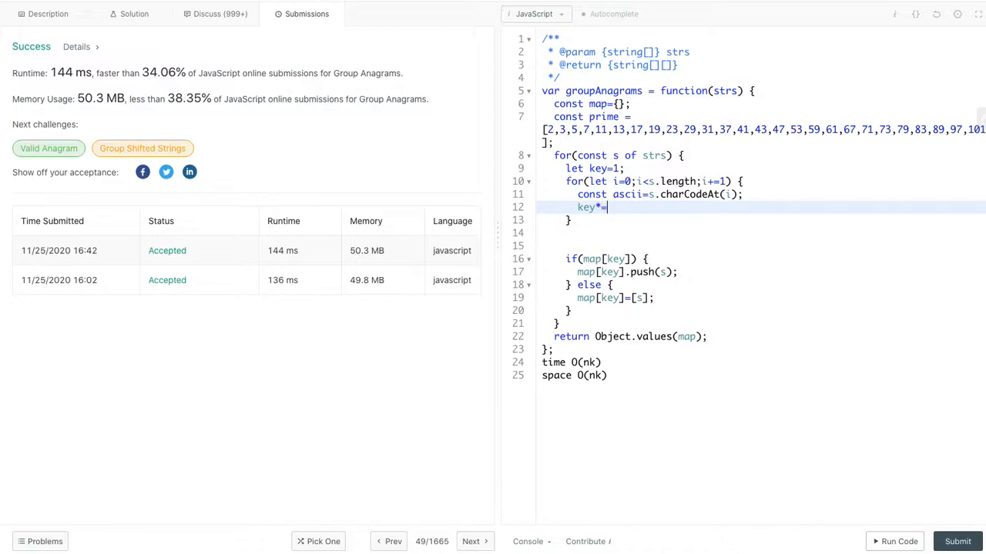
type("prime[]")
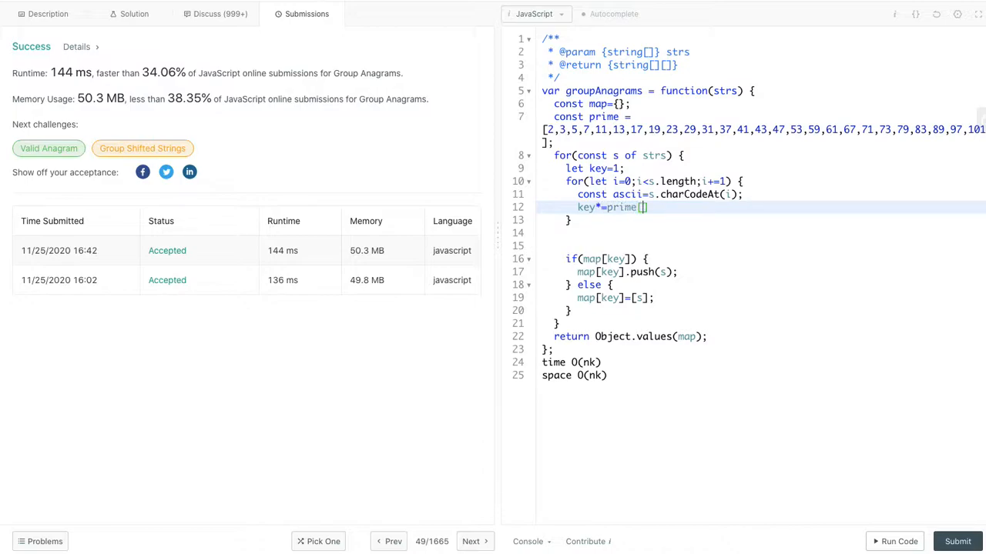
type("asc")
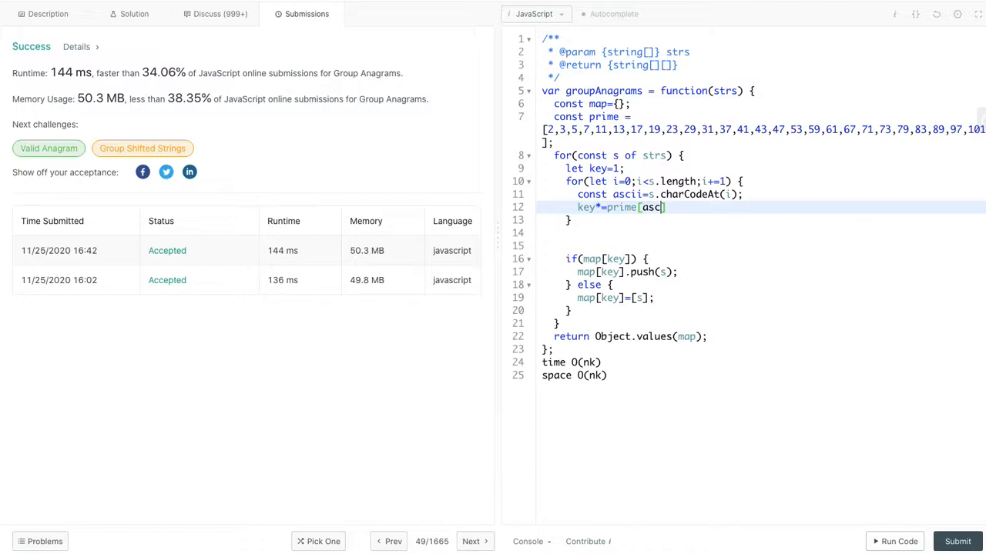
type("ii-")
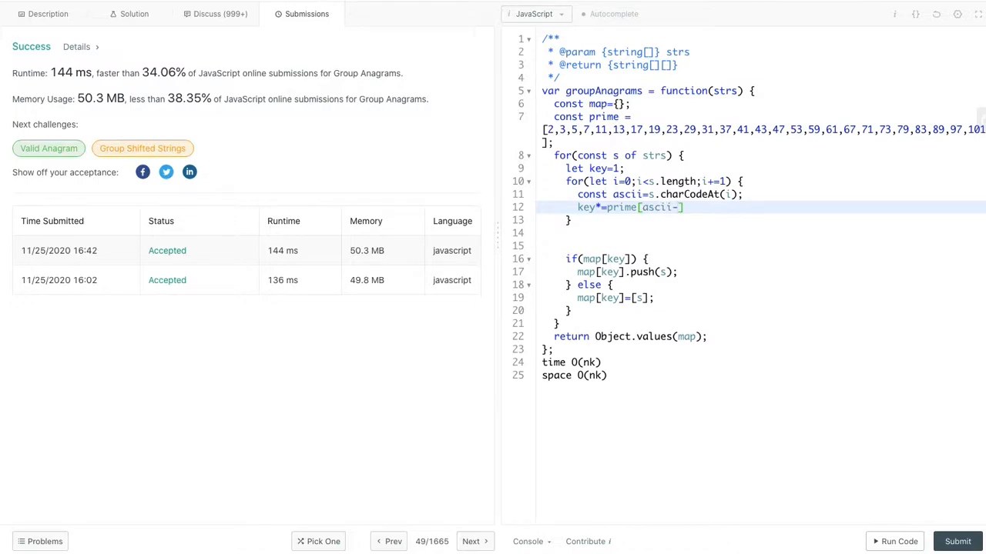
type("97")
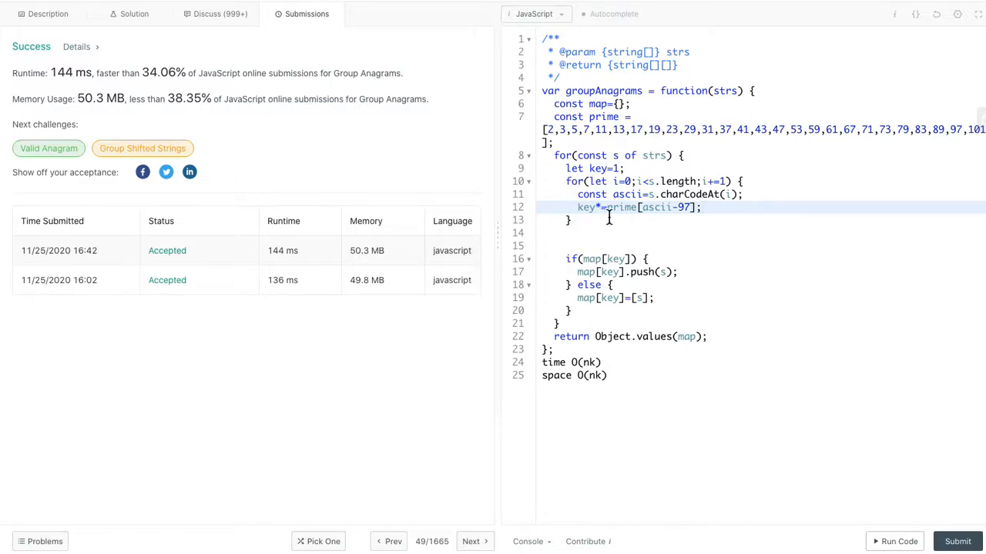
mouse_move(681, 223)
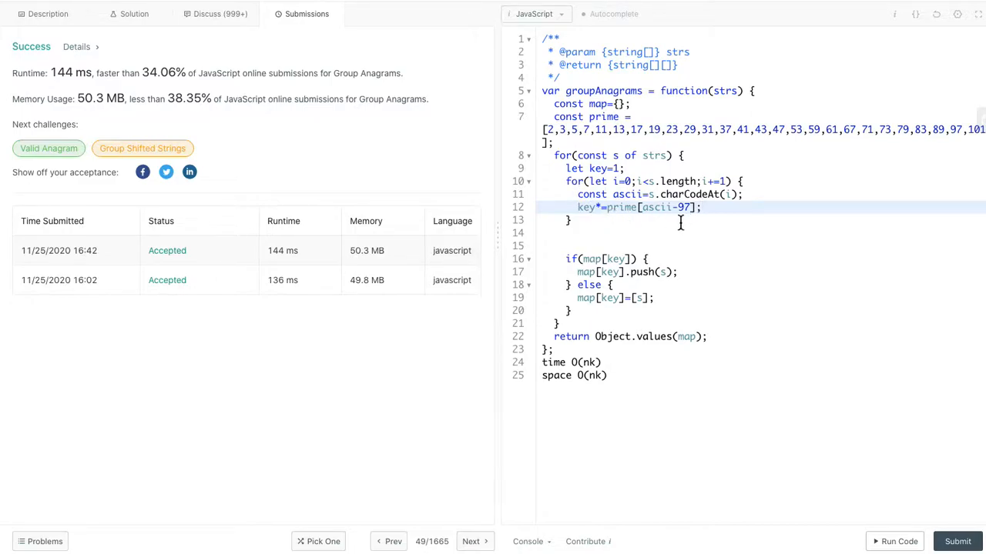
mouse_move(610, 232)
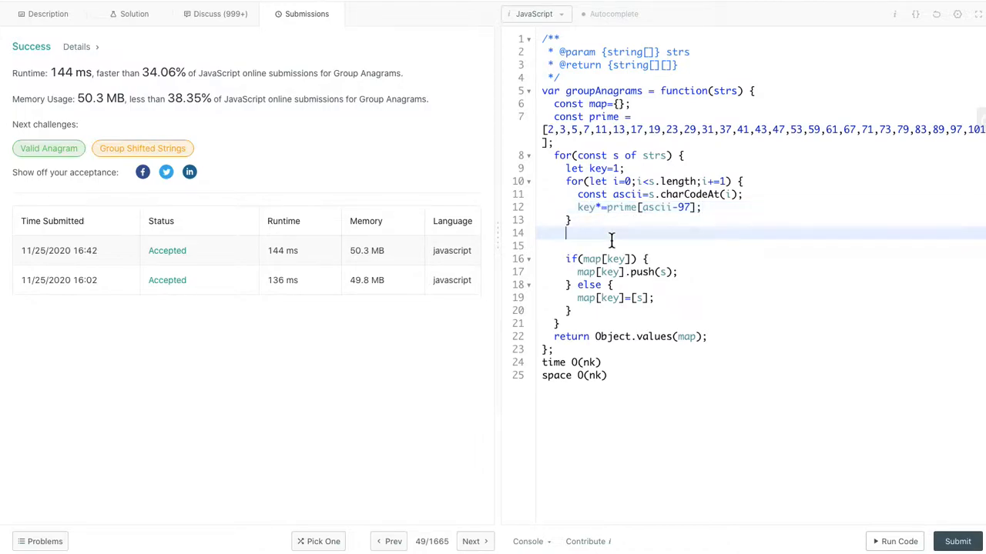
Jot the scratch anagram example abc and cba below the inner loop.
type("abc")
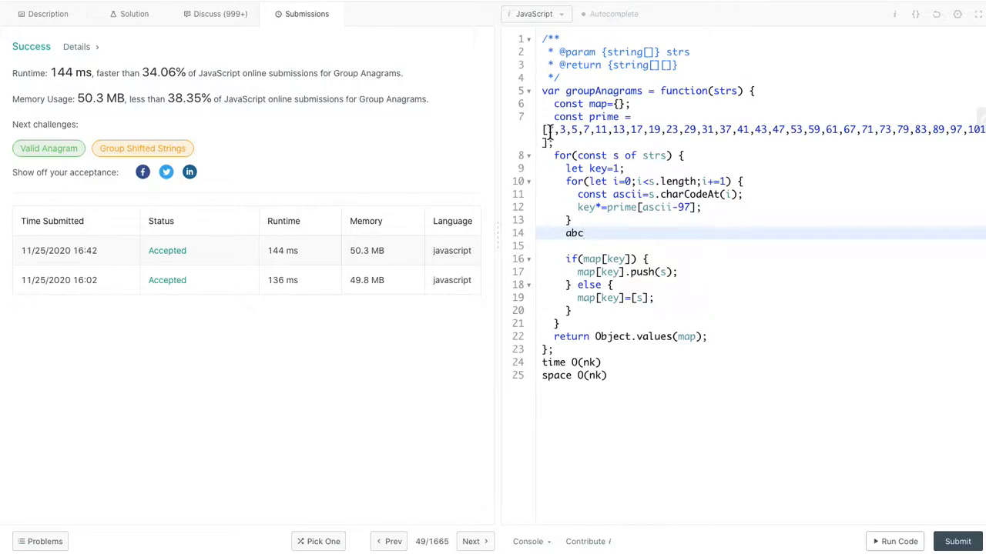
type("2")
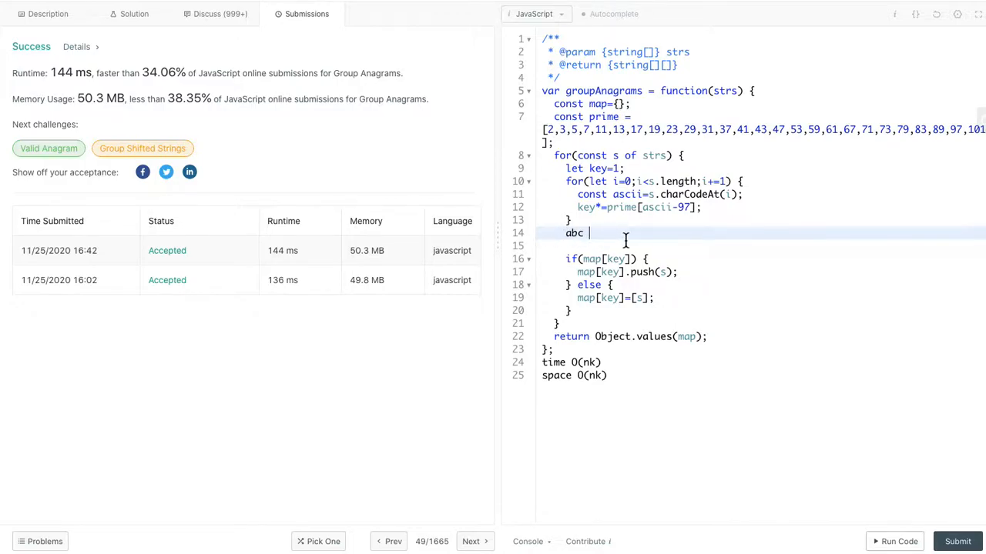
type("cba")
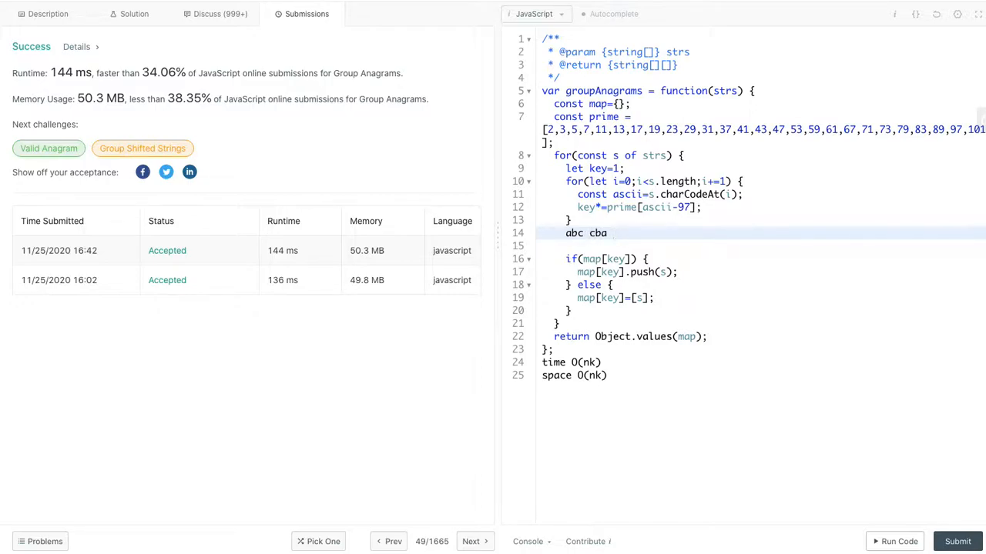
left_click(619, 232)
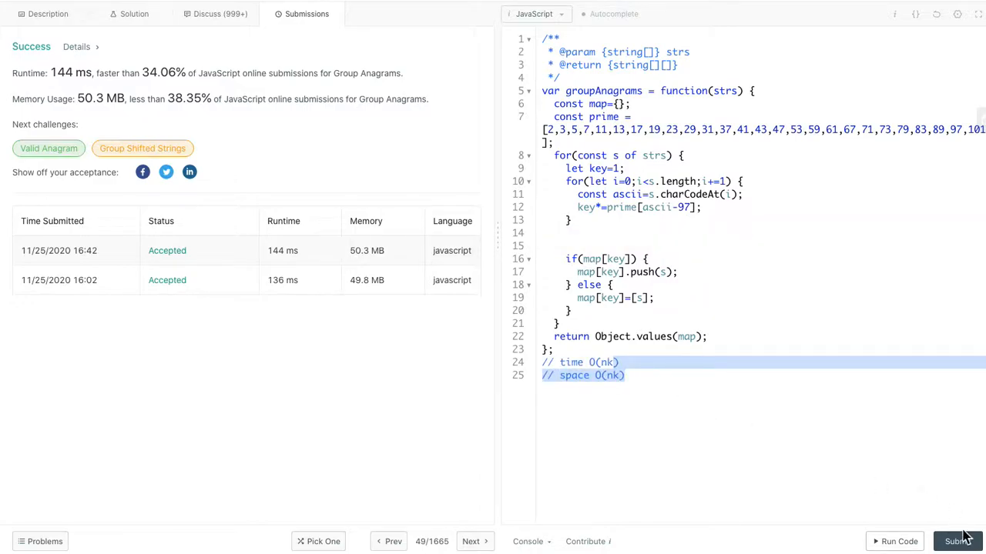
Submit the prime-product groupAnagrams solution, accepted at 132 ms and 50.3 MB.
left_click(957, 541)
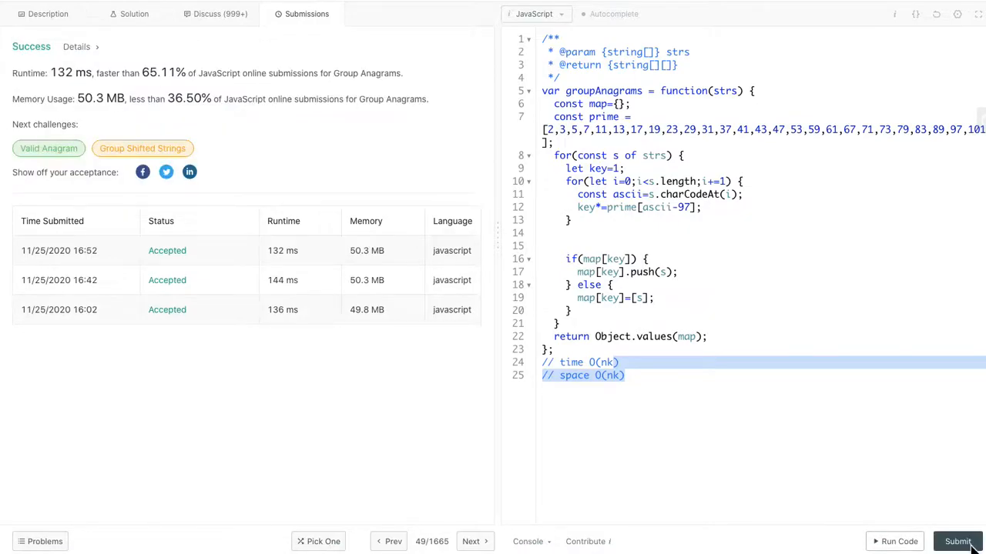
mouse_move(591, 362)
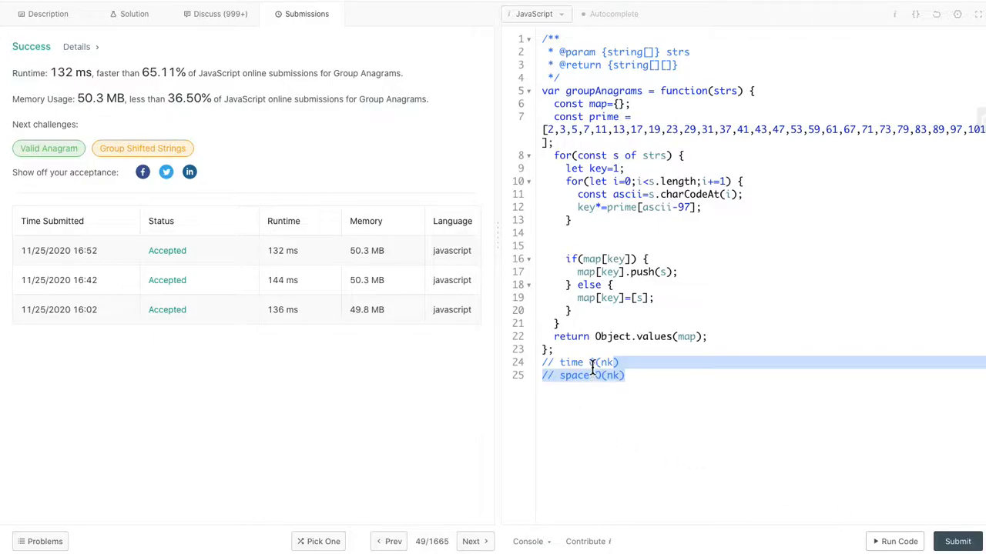